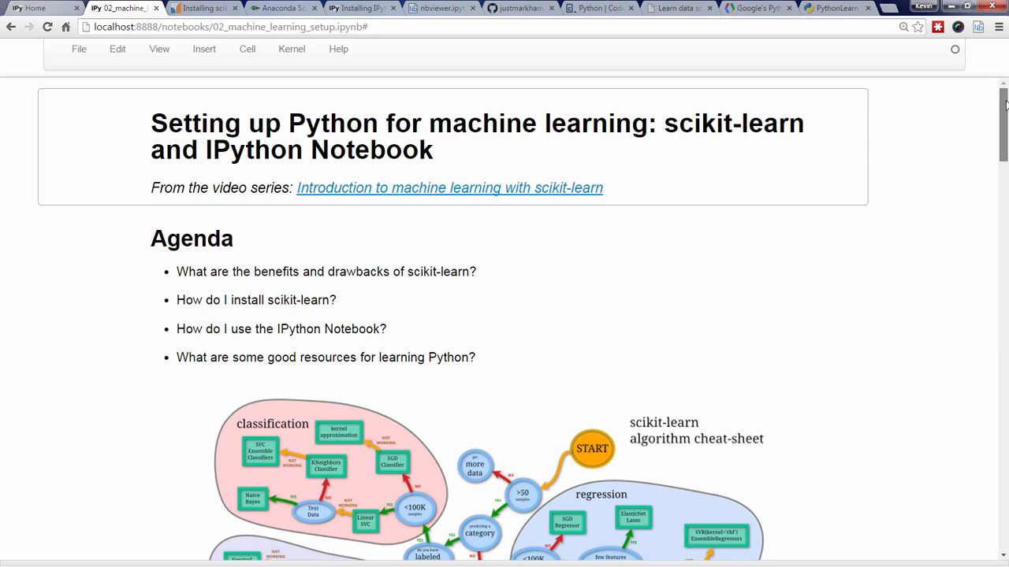
# Step: Scroll past the agenda and cheat-sheet image to the Benefits and drawbacks section
pyautogui.scroll(-3)
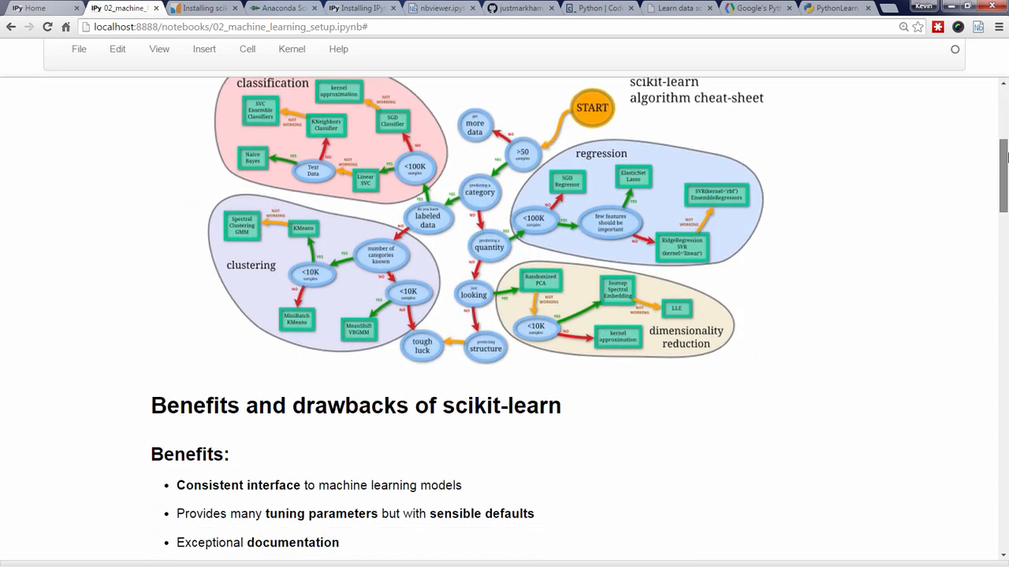
pyautogui.scroll(-3)
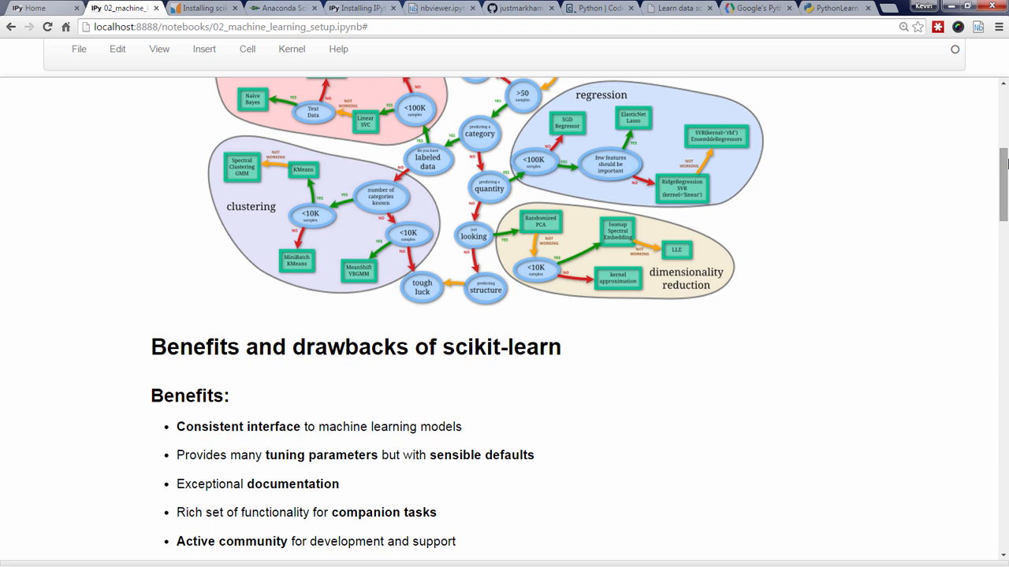
pyautogui.scroll(-3)
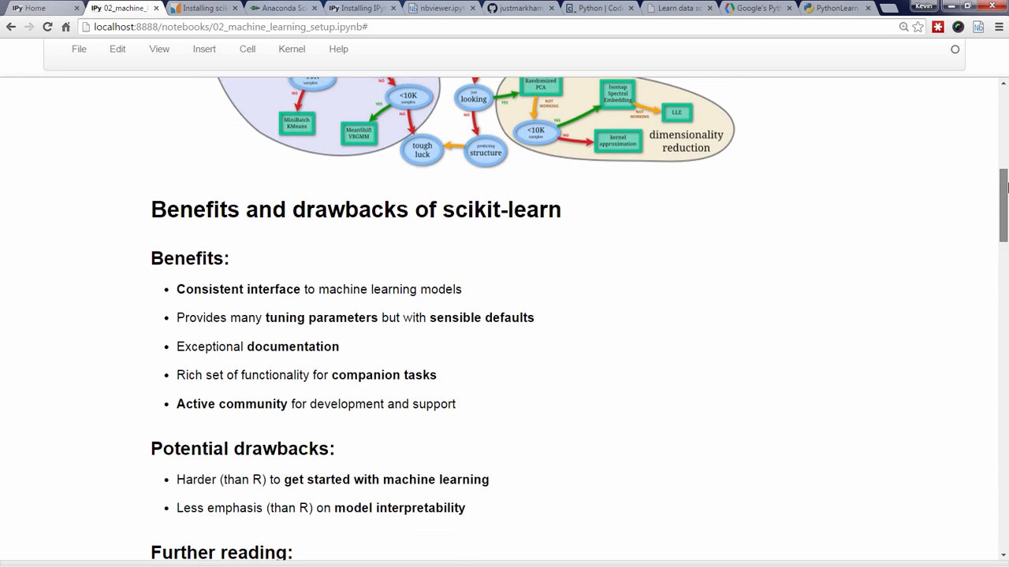
# Step: Scroll down to reveal the Further reading links below the drawbacks
pyautogui.scroll(-3)
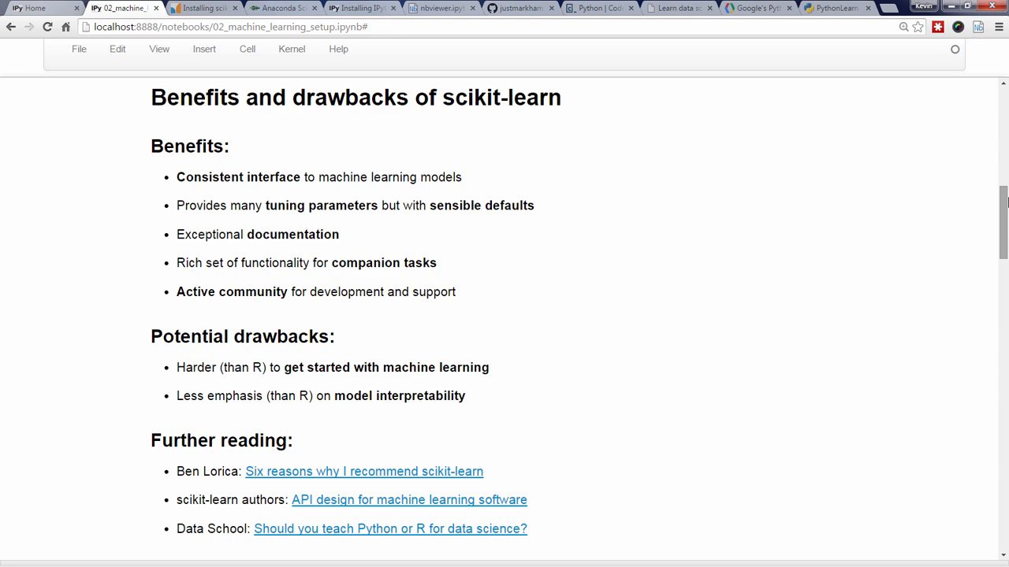
# Step: Scroll to the Installing scikit-learn section and open the official install guide
pyautogui.scroll(-3)
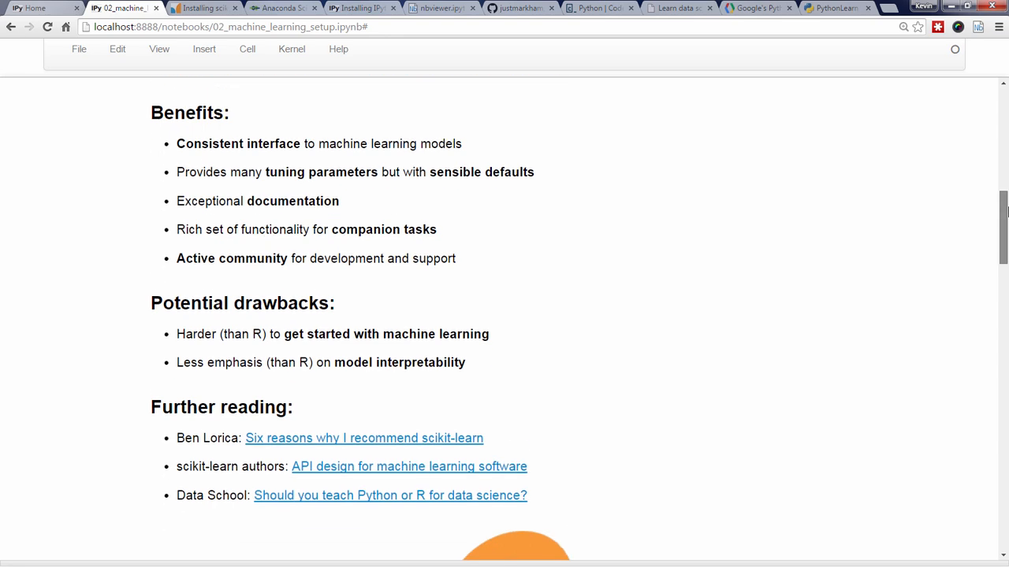
pyautogui.scroll(-3)
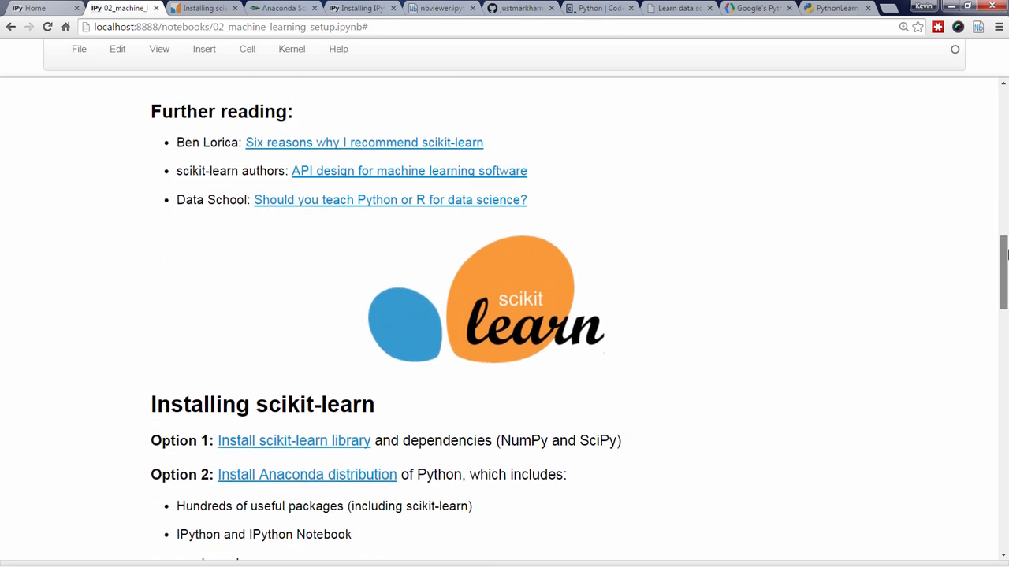
pyautogui.scroll(-3)
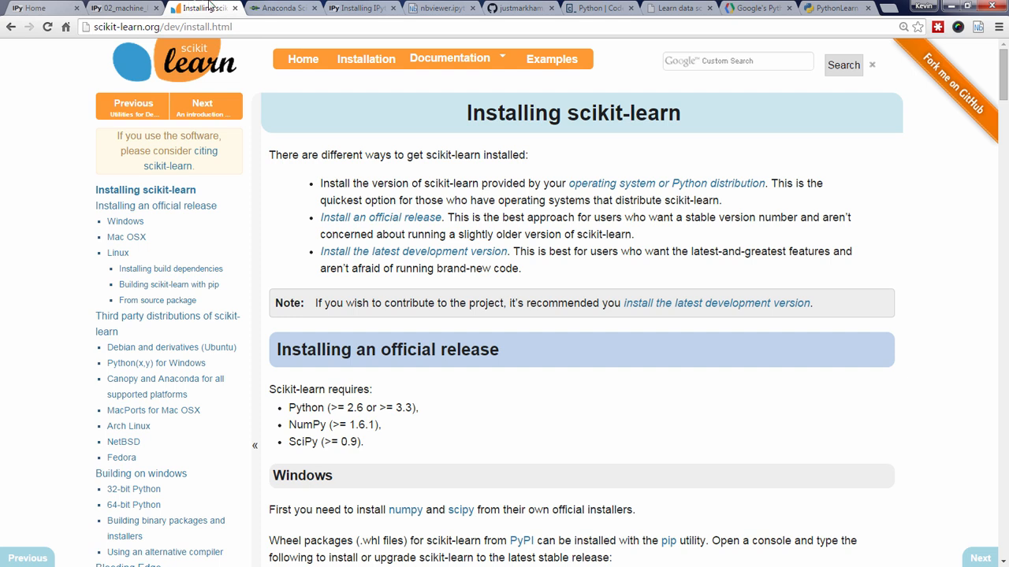
# Step: Switch back to the 02_machine_learning_setup notebook tab from the install page
pyautogui.click(281, 7)
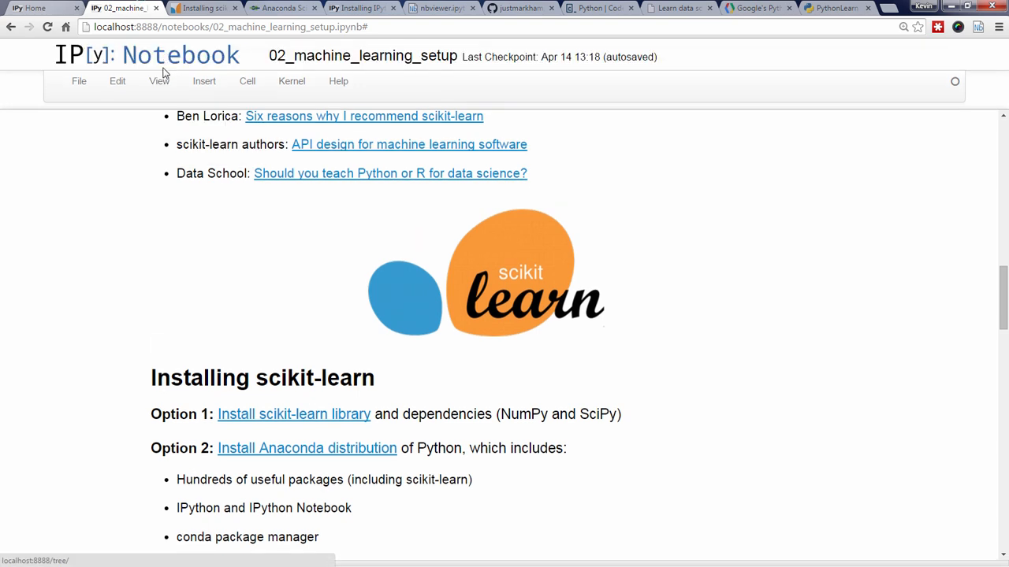
# Step: Enable View > Toggle Toolbar and scroll to the Using the IPython Notebook heading
pyautogui.click(159, 81)
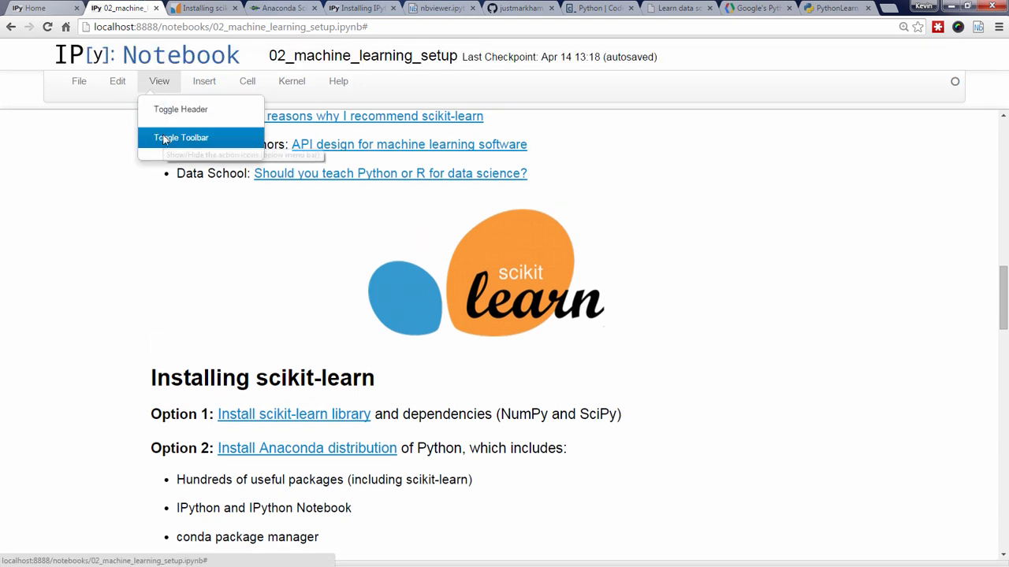
pyautogui.click(180, 137)
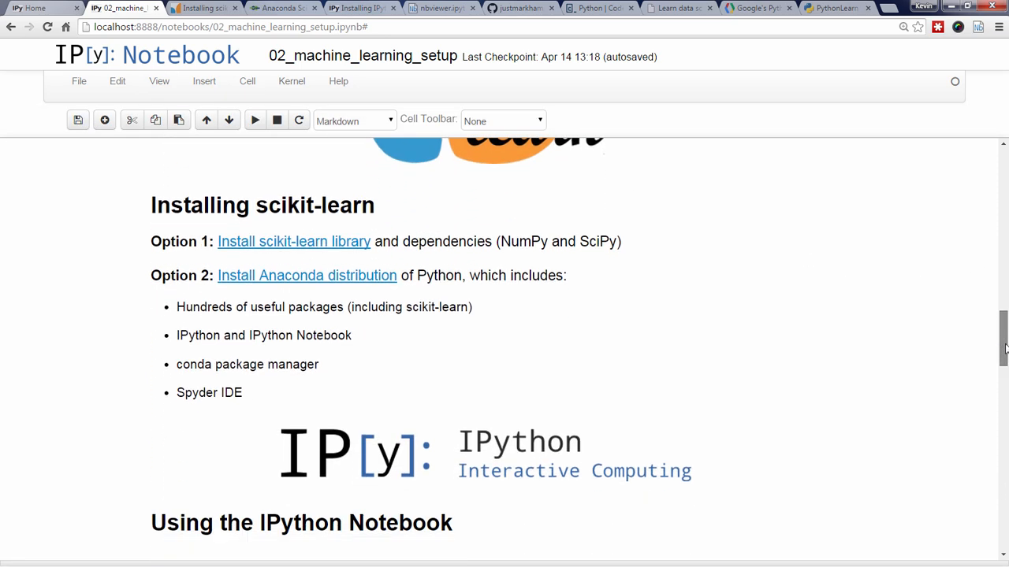
pyautogui.scroll(-3)
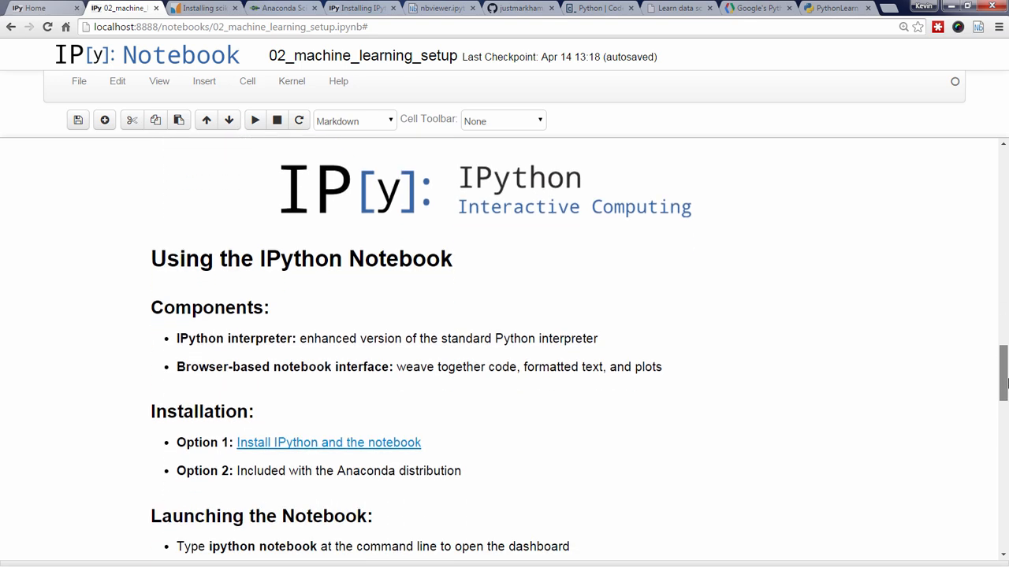
pyautogui.scroll(-3)
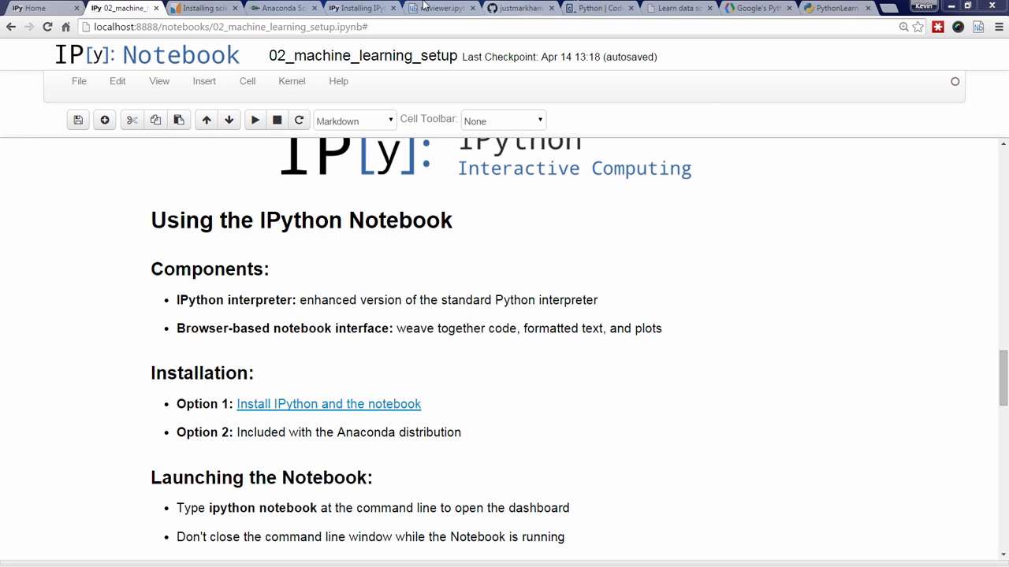
# Step: View the ipython.org install page, then return to the Notebook dashboard
pyautogui.click(359, 8)
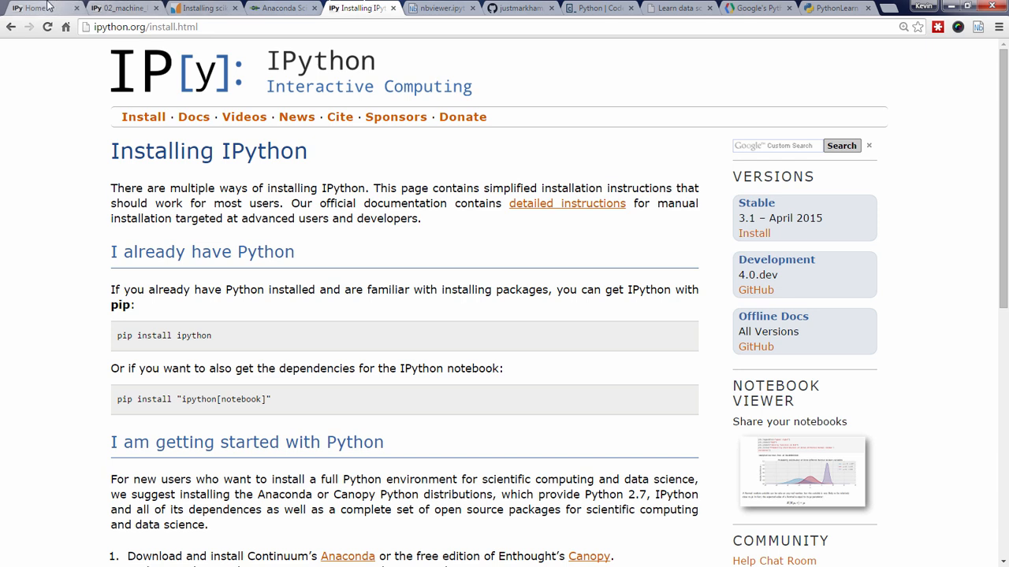
pyautogui.click(34, 8)
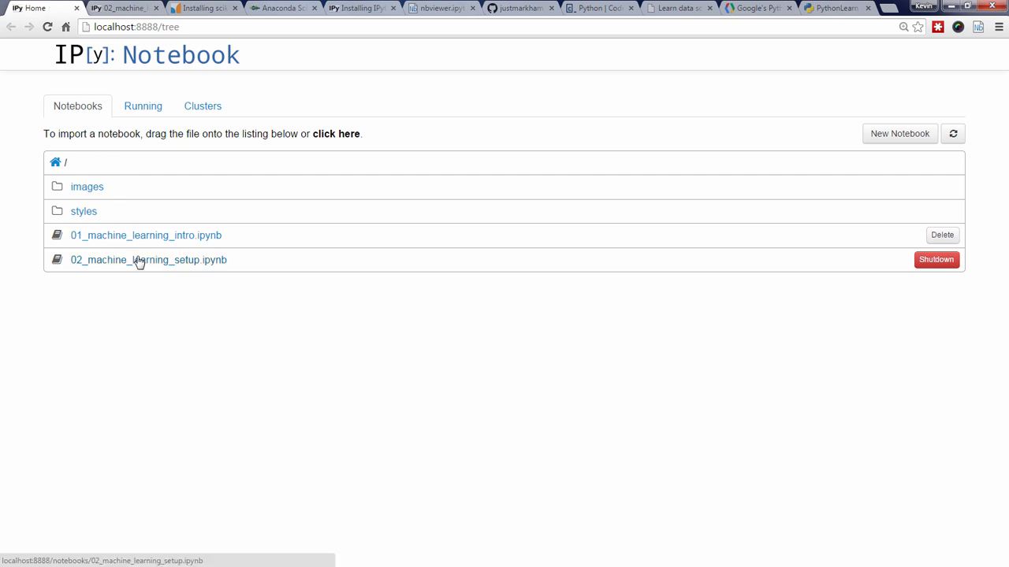
pyautogui.moveTo(136, 256)
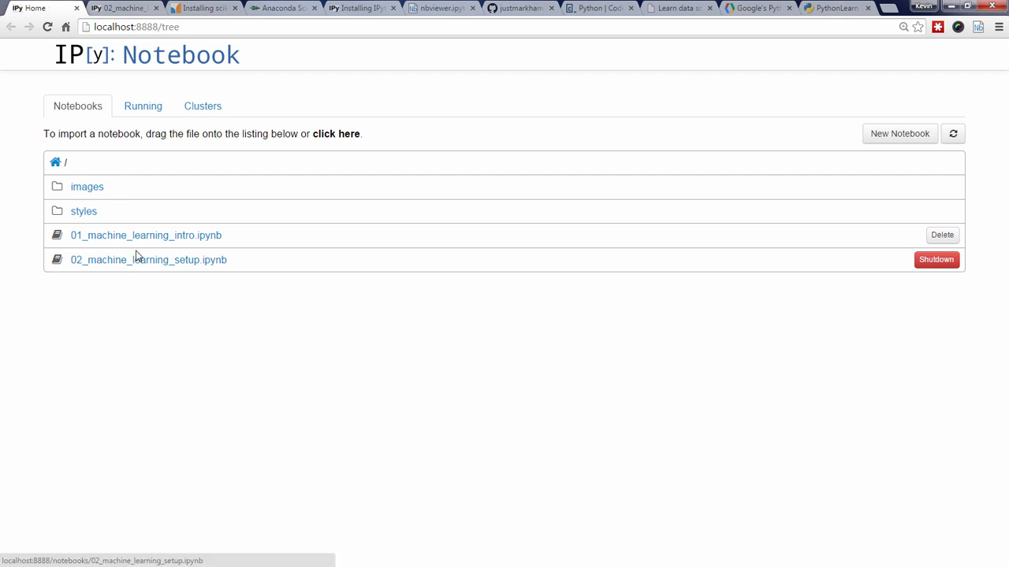
pyautogui.moveTo(133, 237)
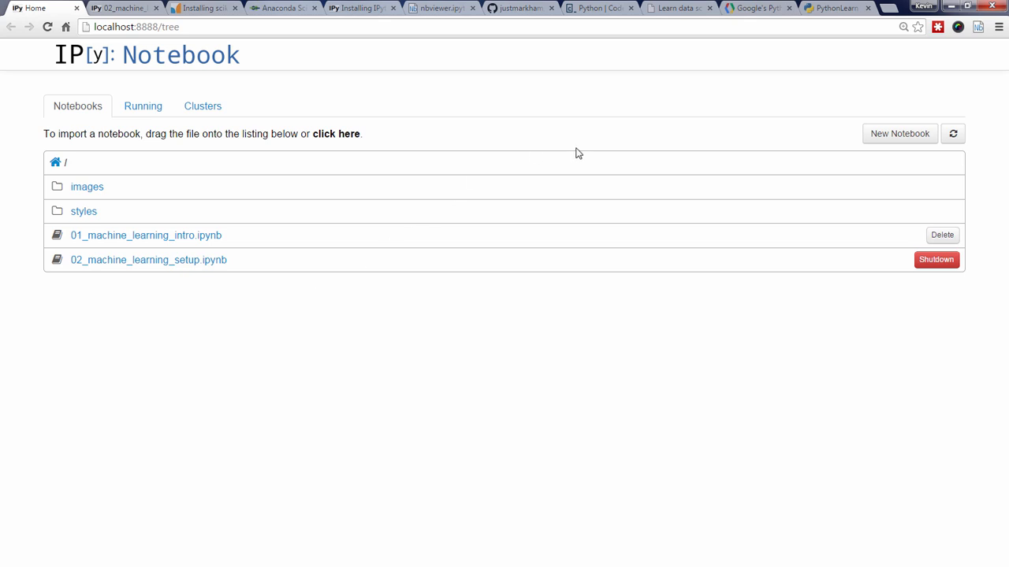
pyautogui.moveTo(898, 132)
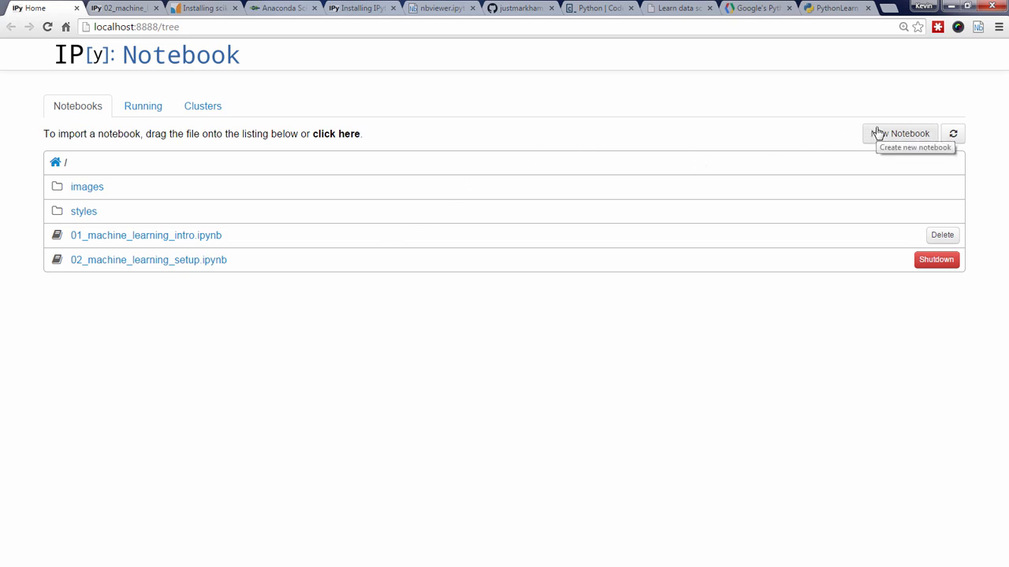
# Step: Create a new Untitled0 notebook from the dashboard
pyautogui.click(898, 132)
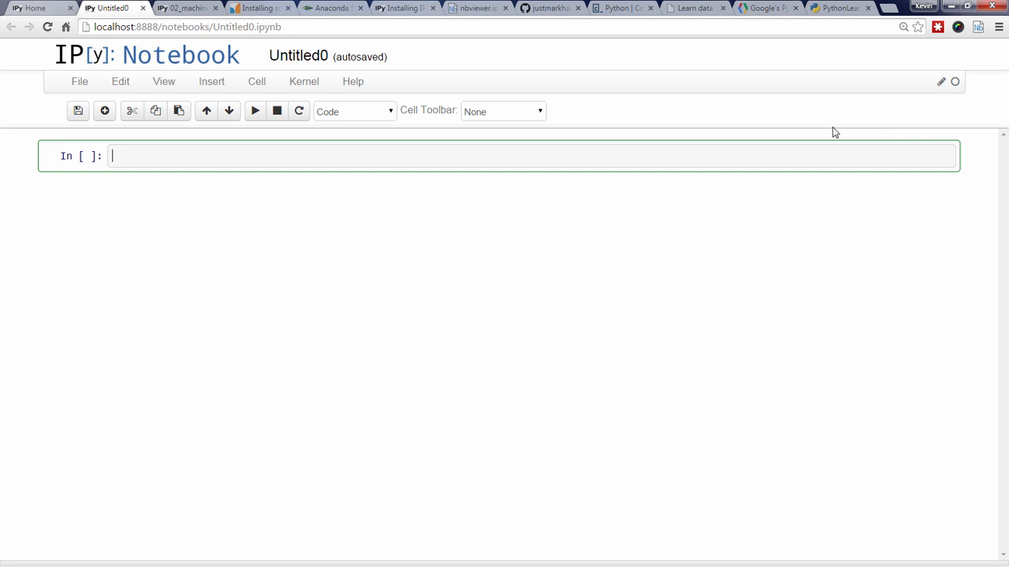
pyautogui.moveTo(526, 154)
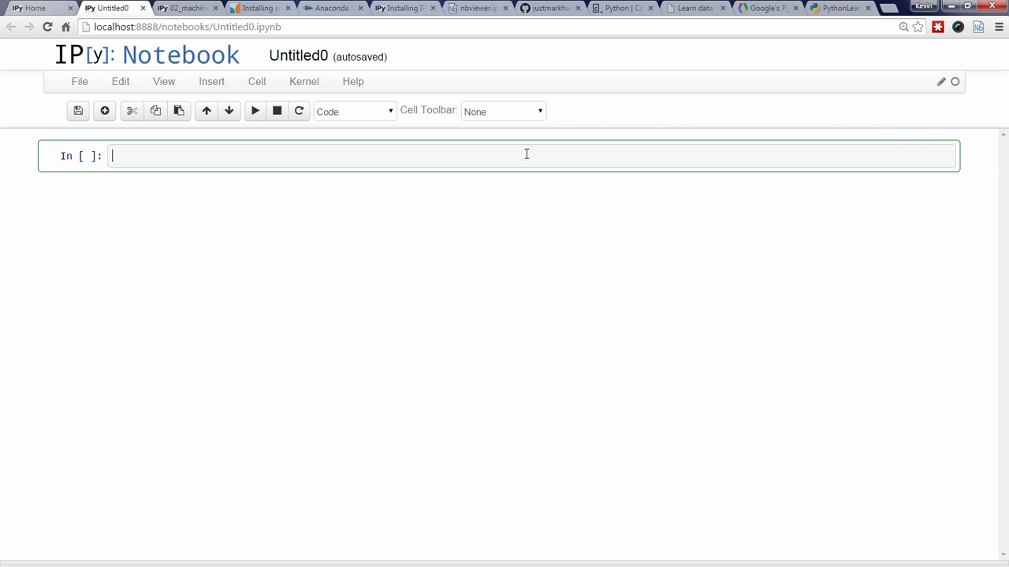
# Step: Enter a = range(3) and a, run it to output [0, 1, 2], adding a cell below
pyautogui.write('a = rang')
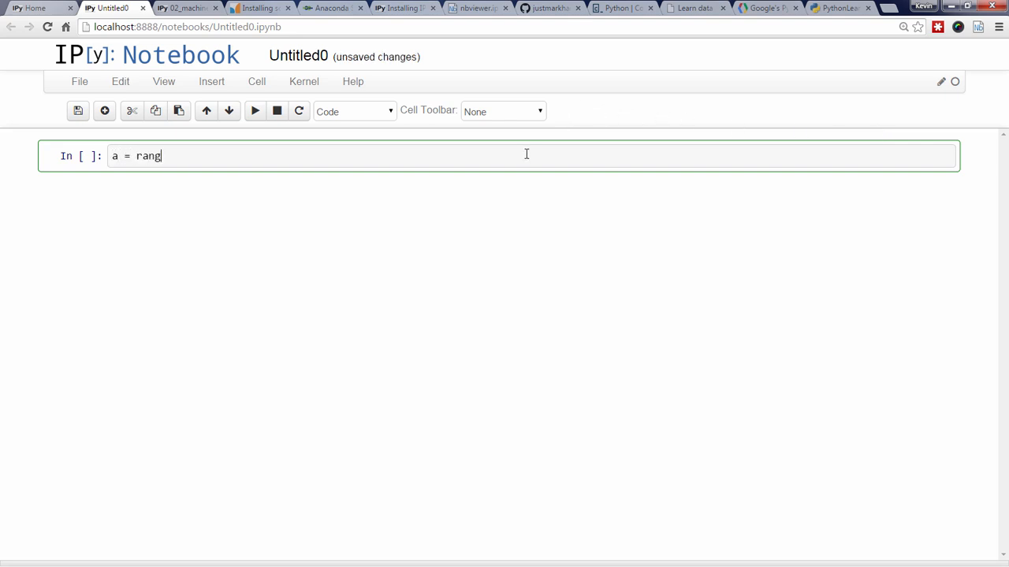
pyautogui.write('e(3)')
pyautogui.write('a')
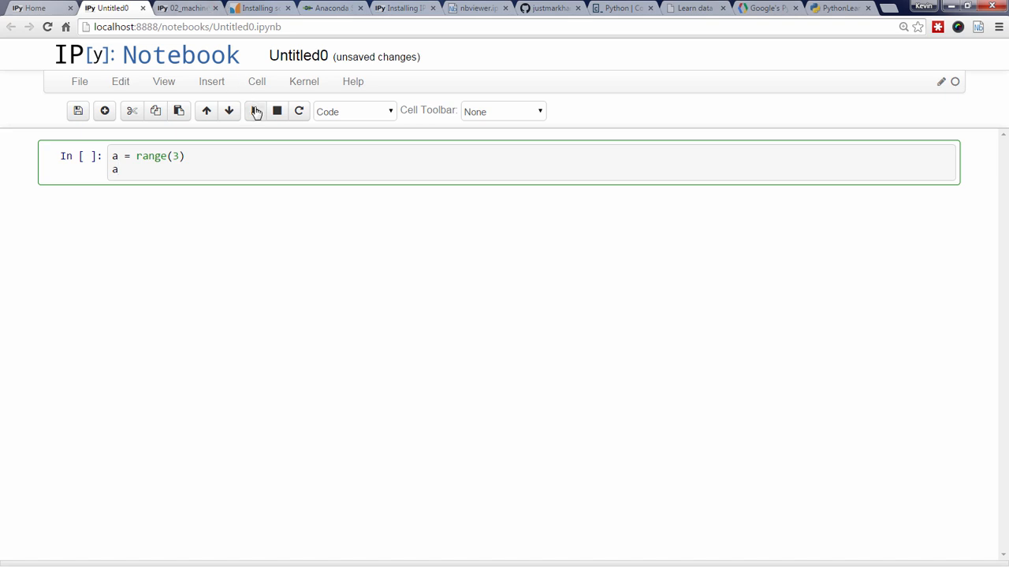
pyautogui.moveTo(256, 110)
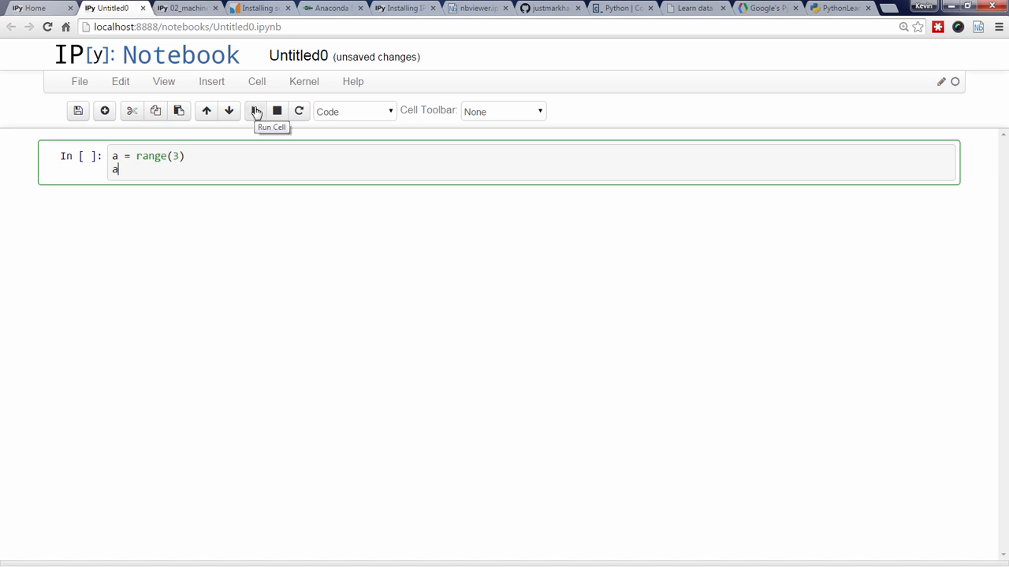
pyautogui.click(255, 110)
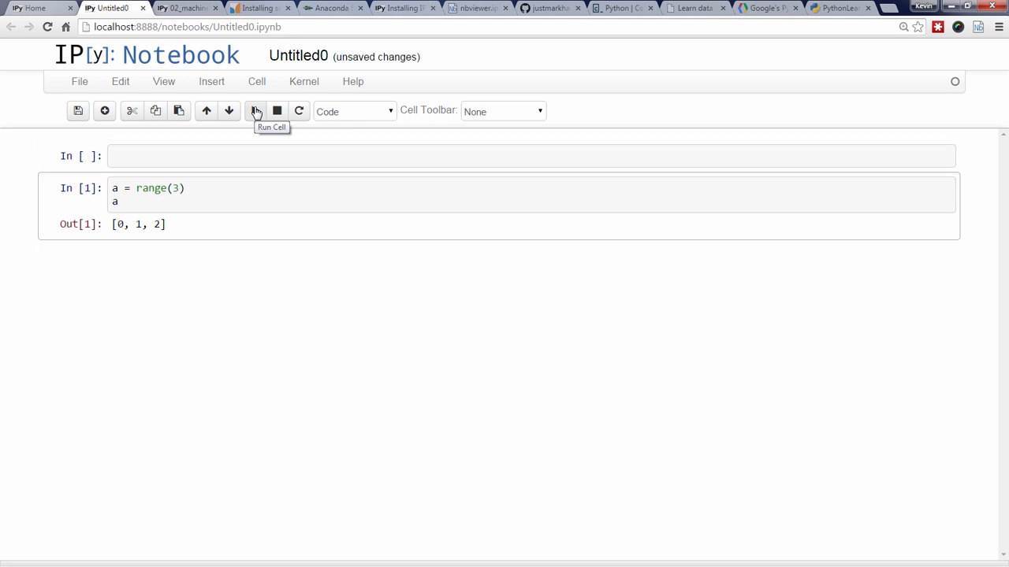
pyautogui.click(256, 110)
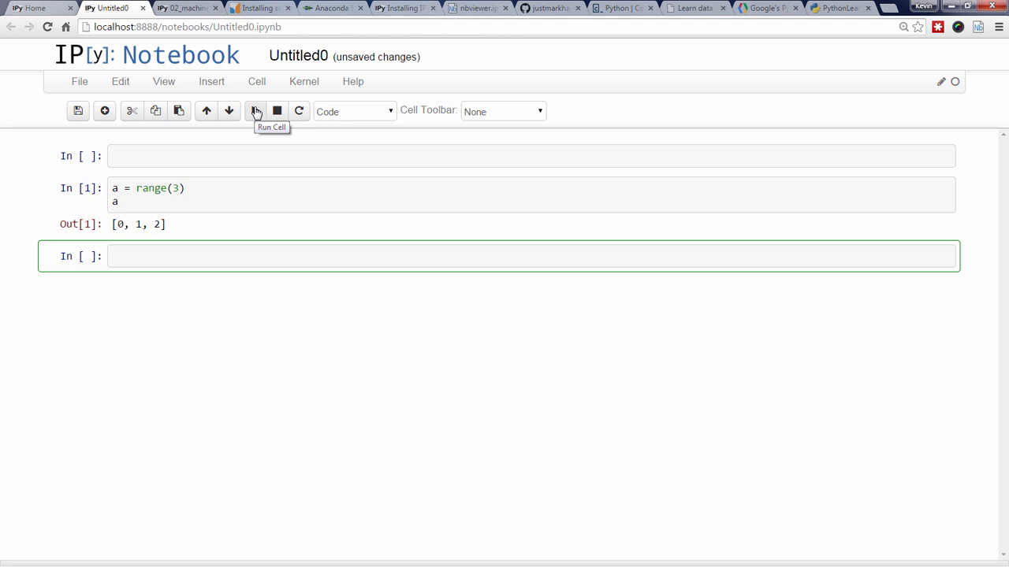
# Step: Write a.append(3) using tab completion, then select the empty top cell
pyautogui.write('a.')
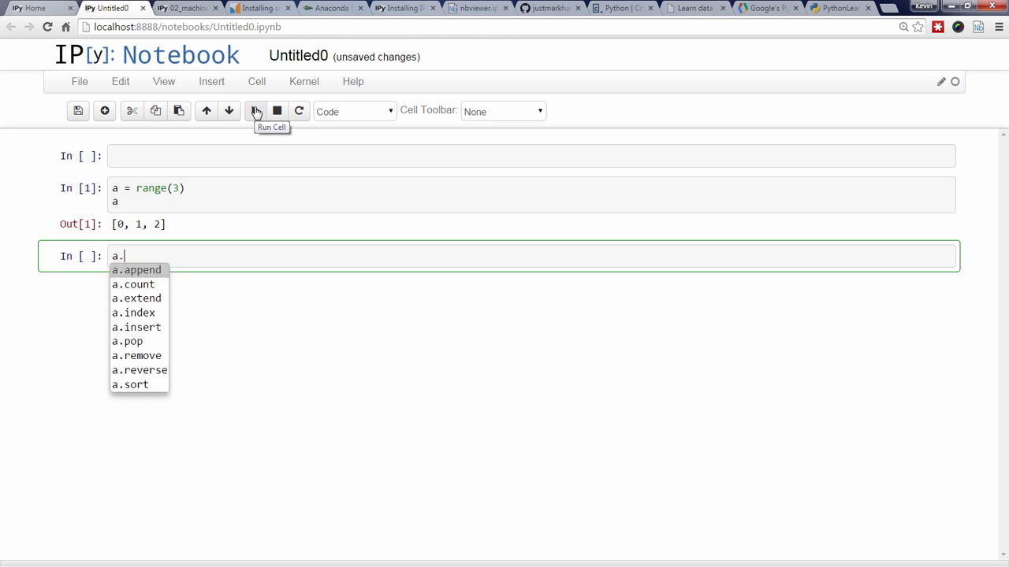
pyautogui.write('append(3)')
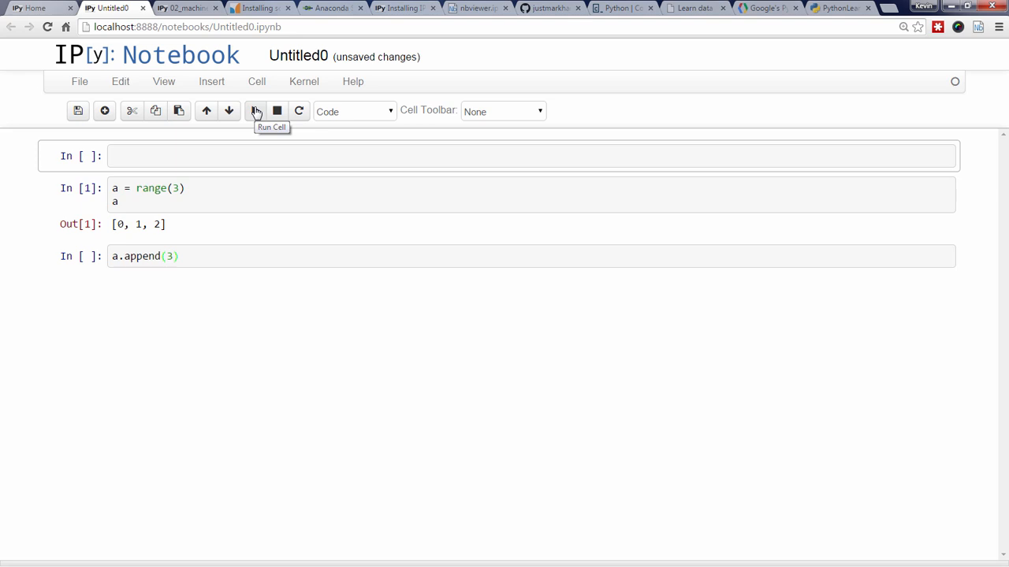
pyautogui.click(353, 110)
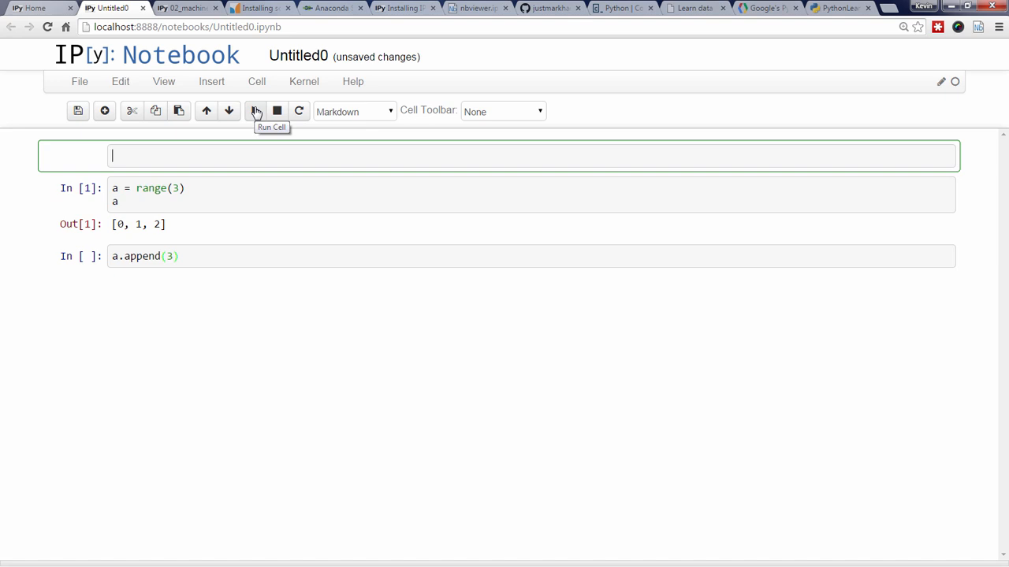
# Step: Fill the Markdown cell with ## Heading, Regular text, **bold** and two bullets, and render it
pyautogui.write('## Heading')
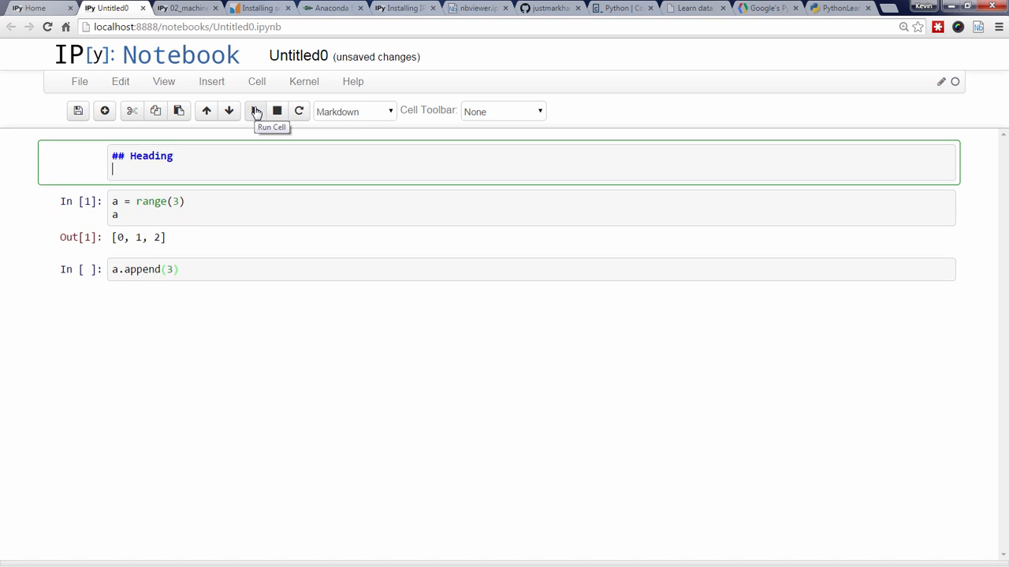
pyautogui.write('Regular text')
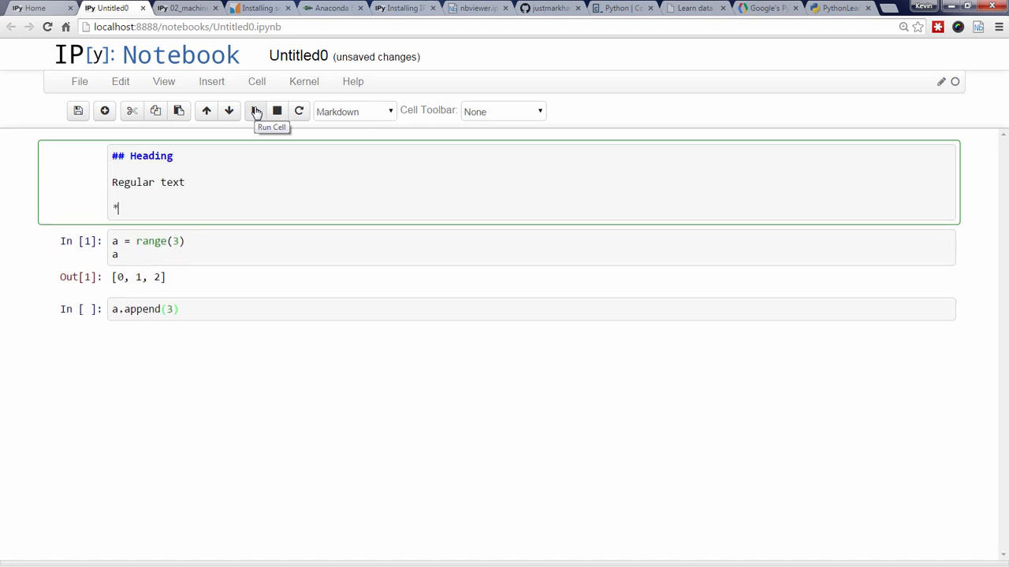
pyautogui.write('*bold**')
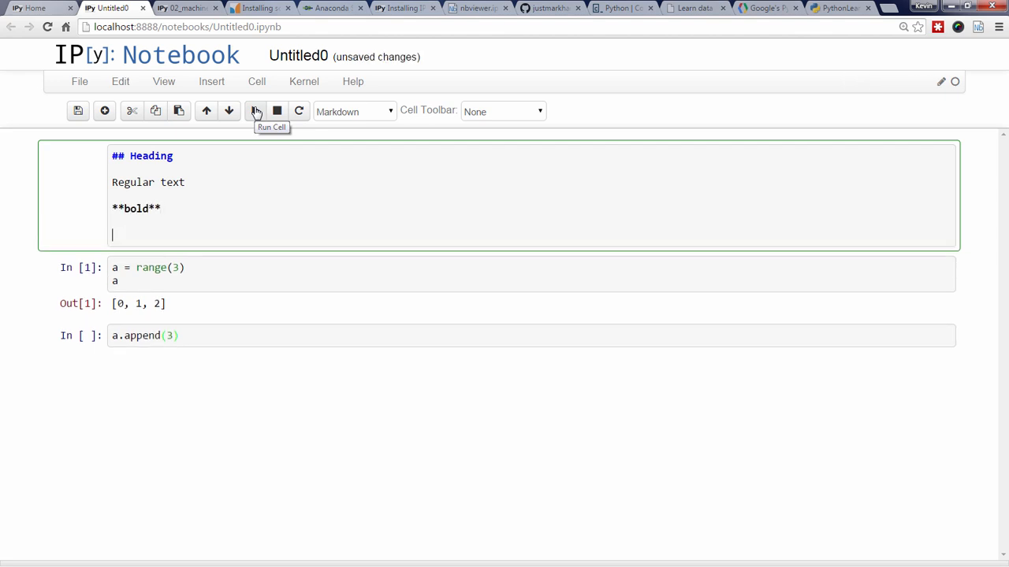
pyautogui.write('- bullet 1')
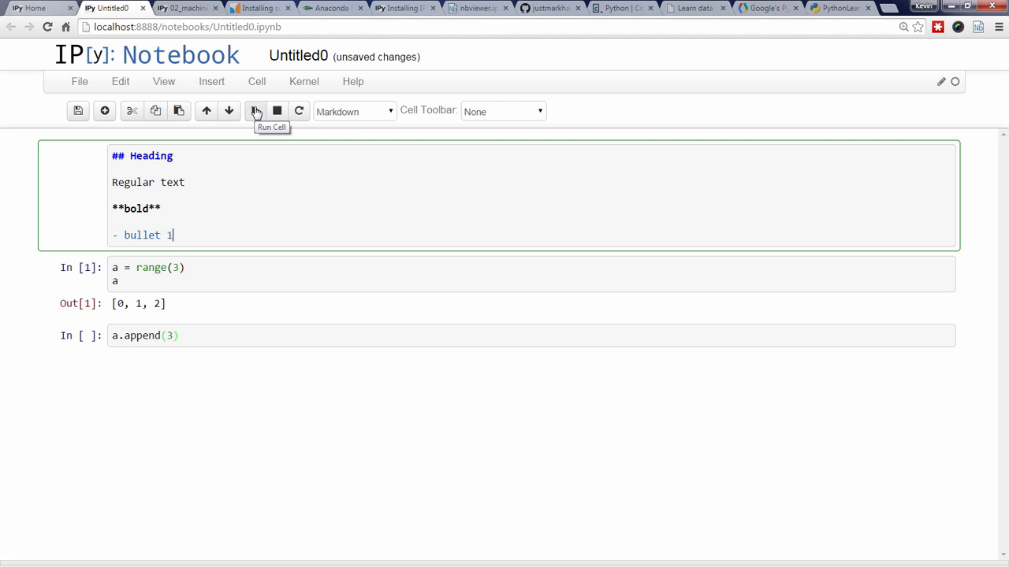
pyautogui.press('enter')
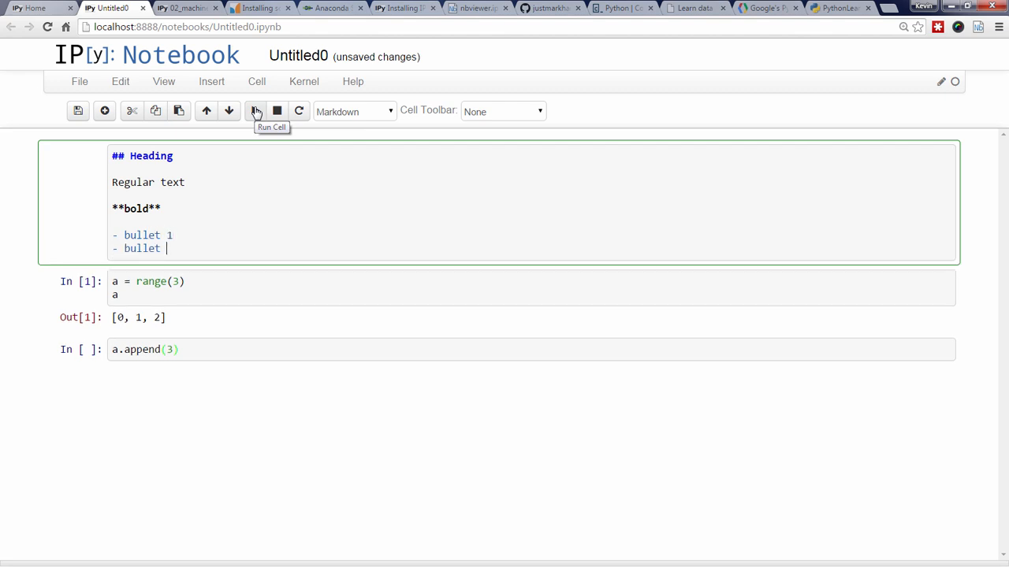
pyautogui.click(255, 110)
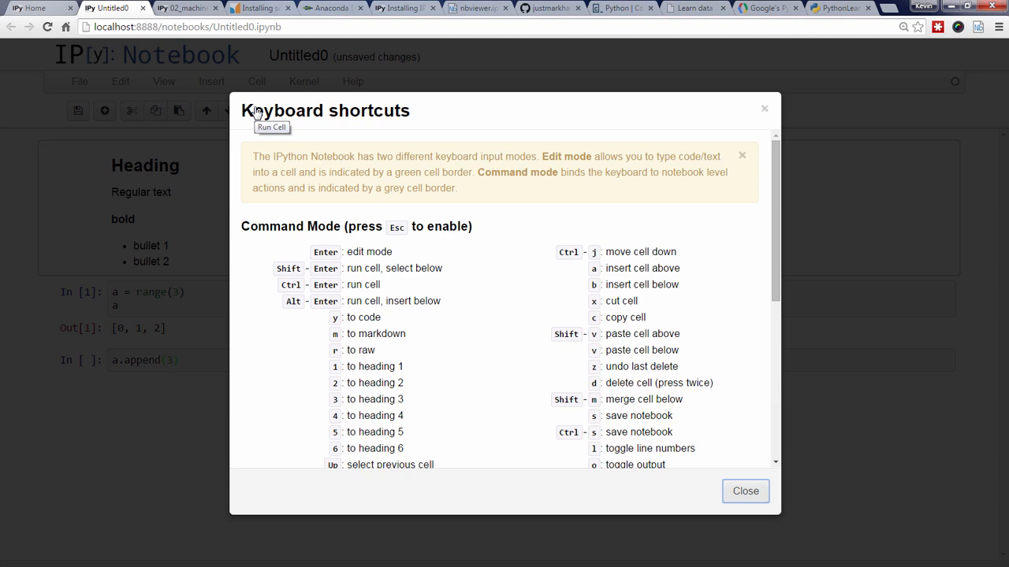
pyautogui.scroll(-3)
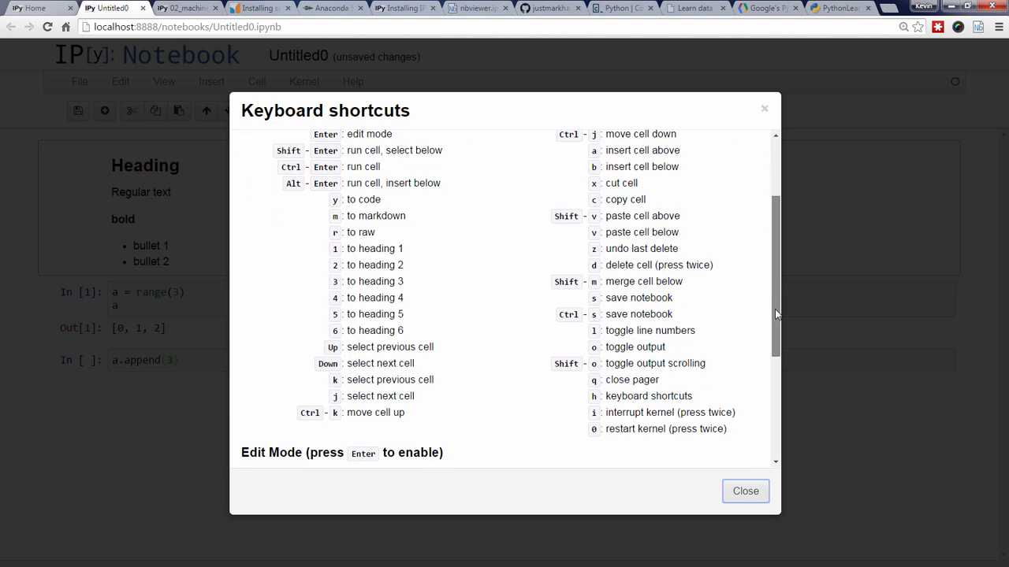
pyautogui.scroll(-3)
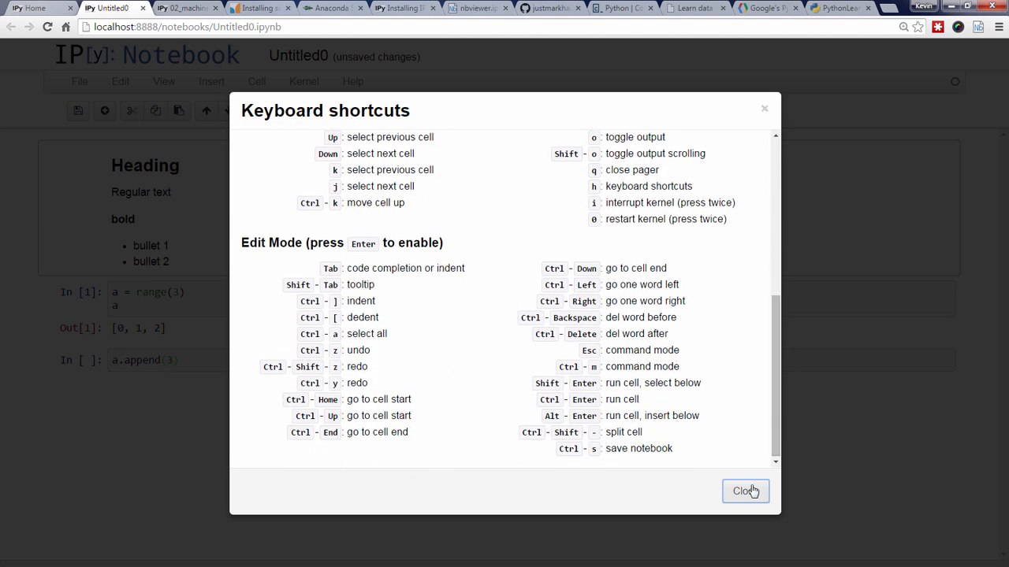
pyautogui.click(744, 492)
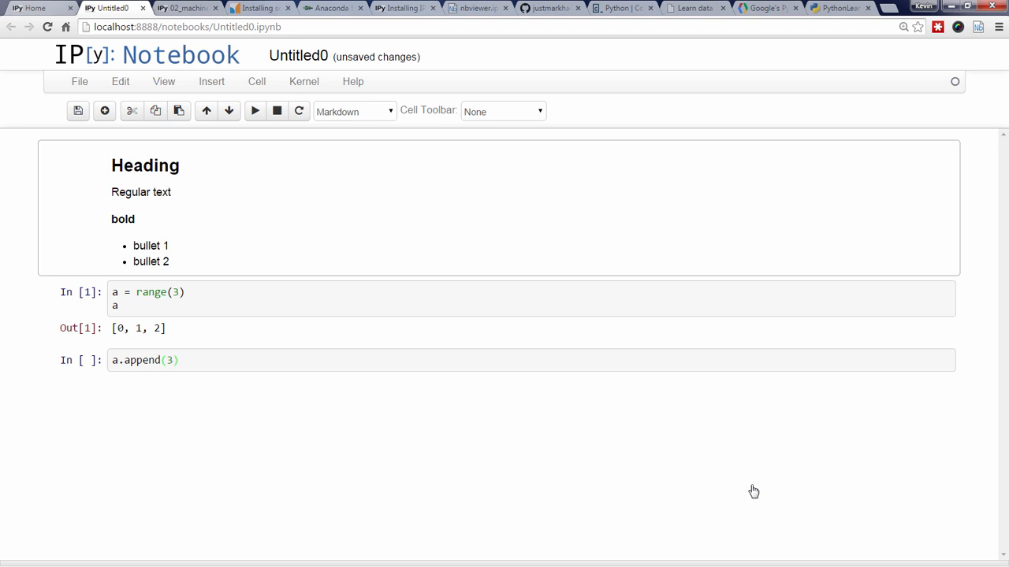
# Step: Save and checkpoint Untitled0 via File > Save and Checkpoint plus the save icon, then head to shutdown
pyautogui.click(79, 82)
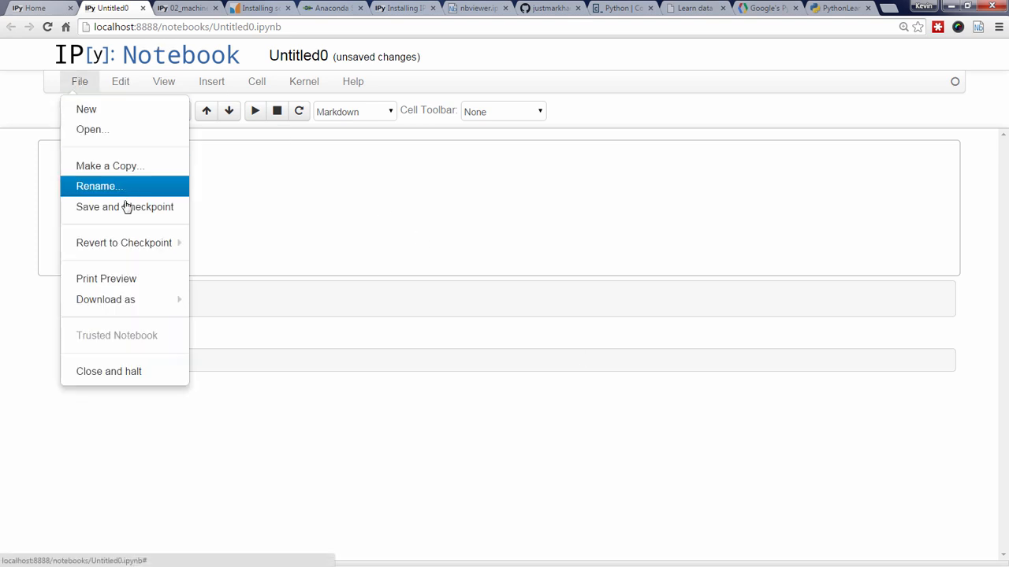
pyautogui.click(124, 207)
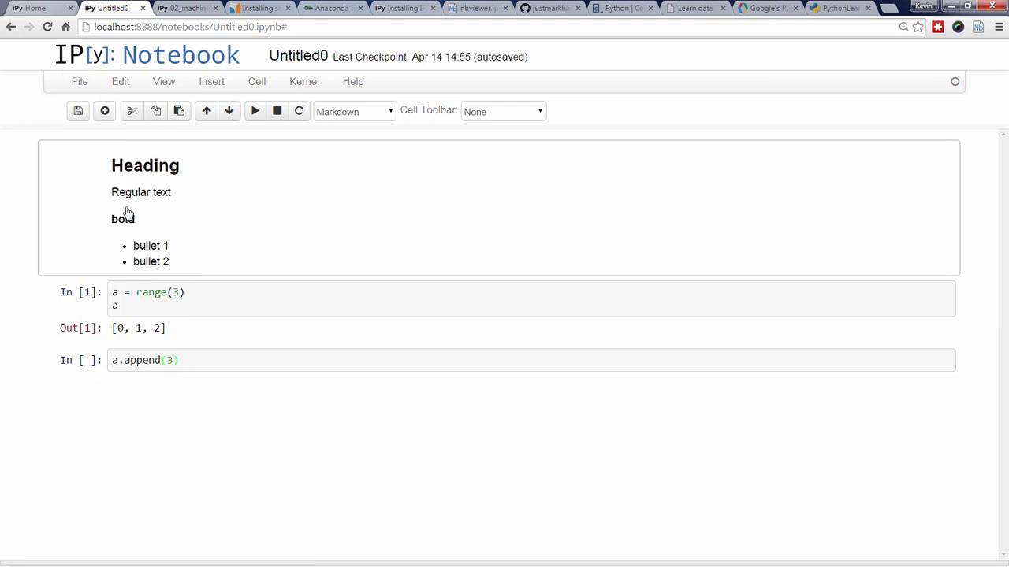
pyautogui.click(77, 110)
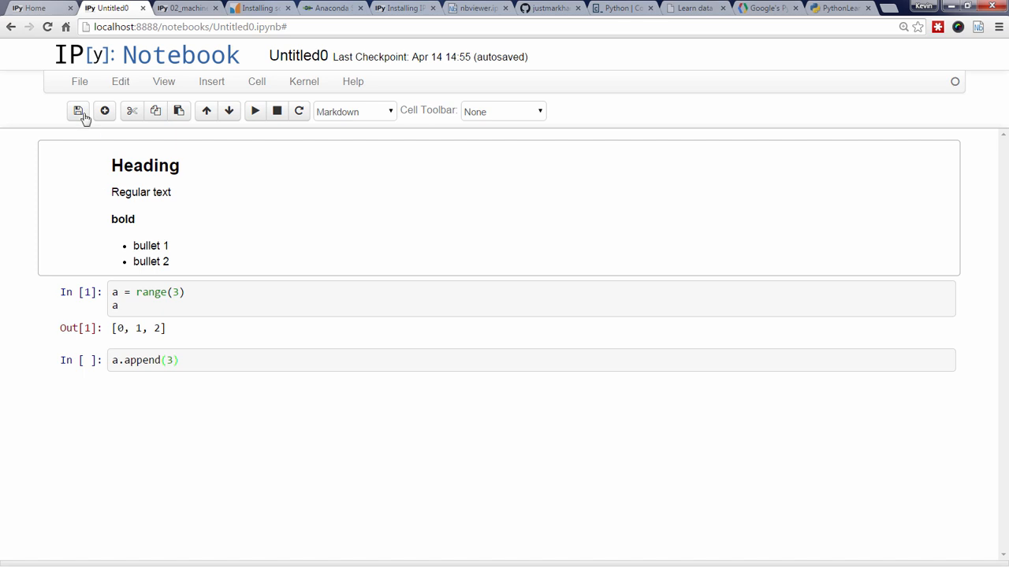
pyautogui.click(78, 82)
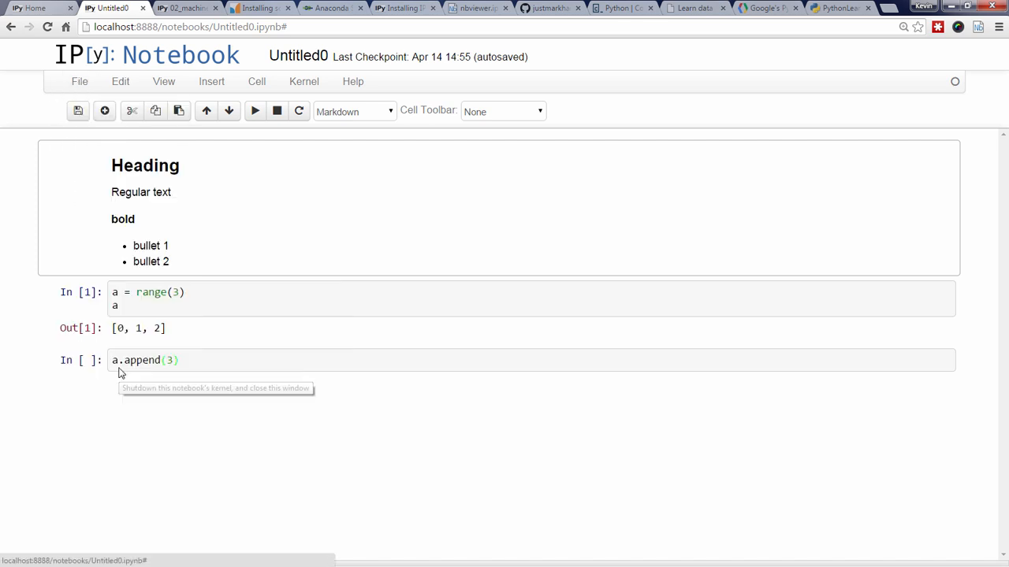
pyautogui.click(31, 8)
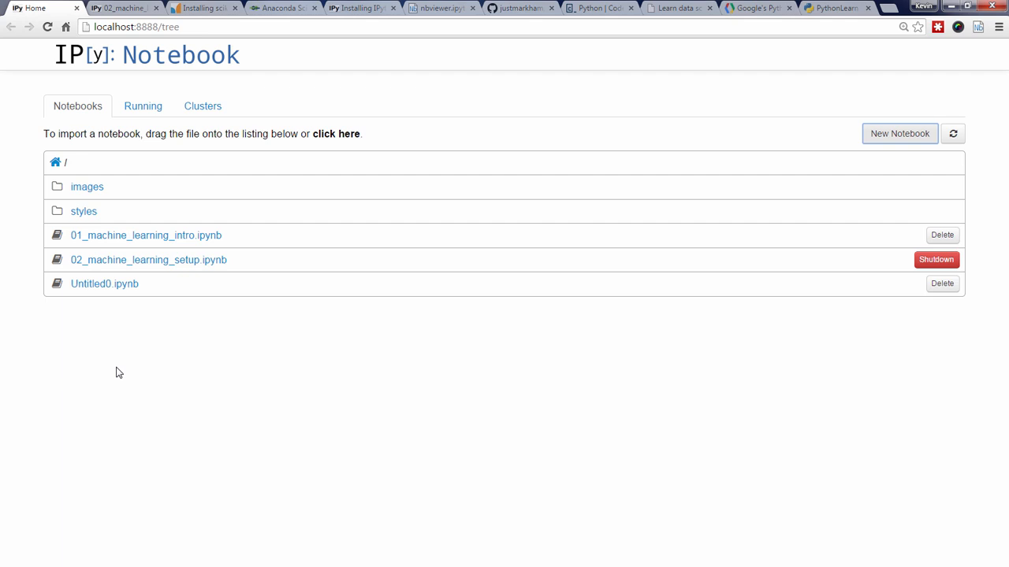
pyautogui.moveTo(366, 93)
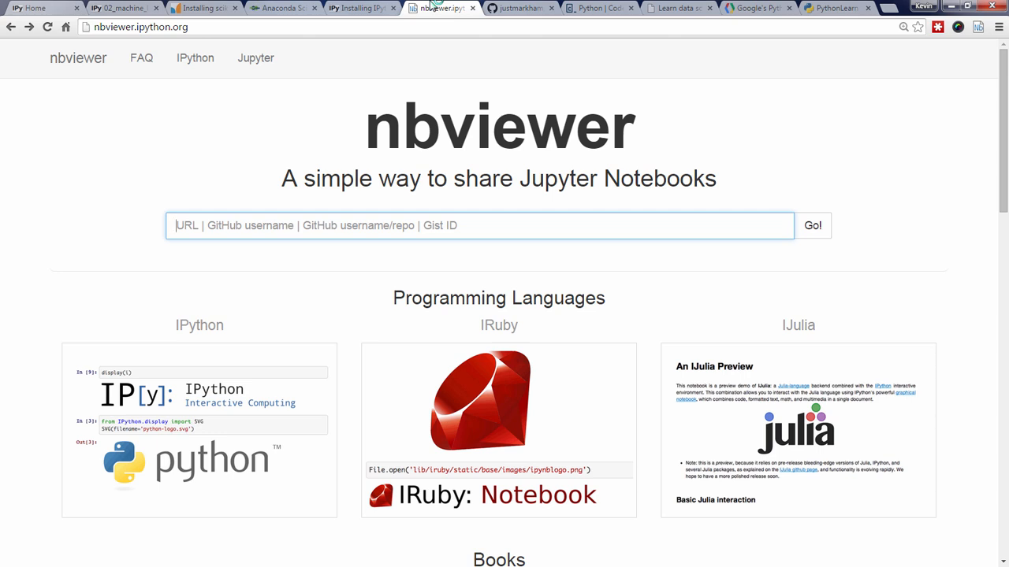
# Step: Switch the browser to the scikit-learn-videos GitHub repository tab
pyautogui.click(517, 8)
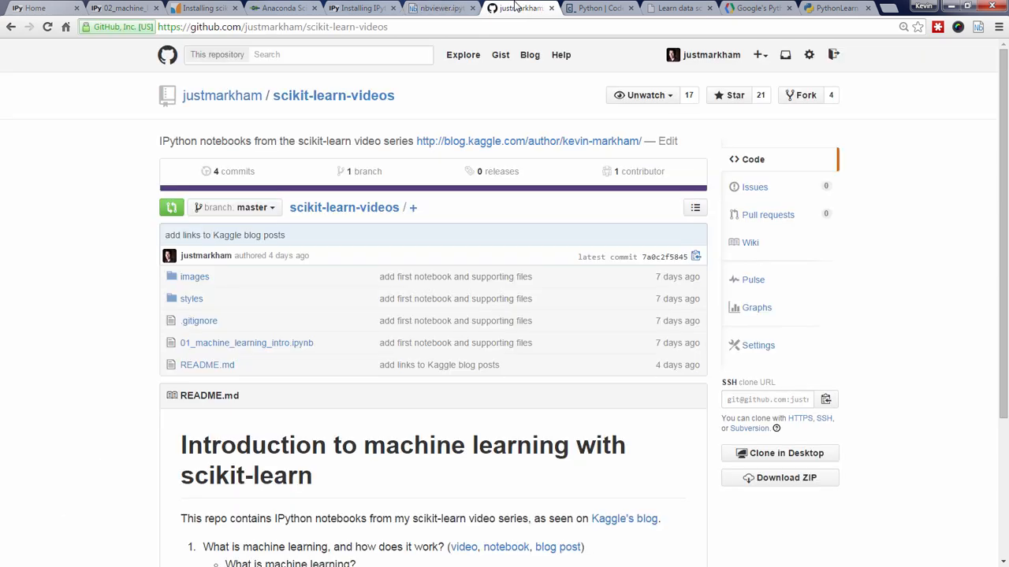
# Step: Leave the GitHub repository tab and bring the nbviewer sharing page back to the front
pyautogui.rightClick(246, 342)
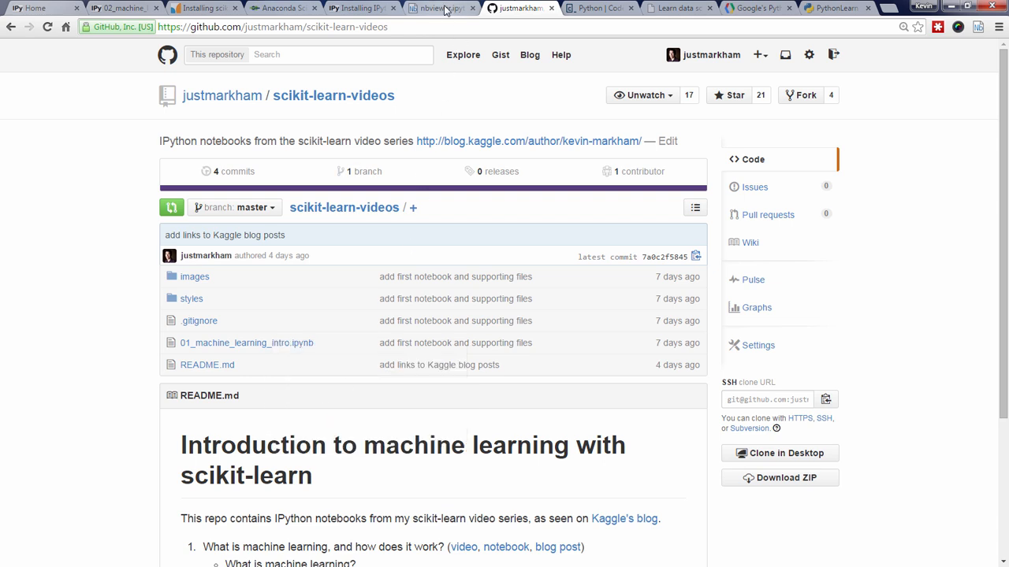
pyautogui.click(438, 8)
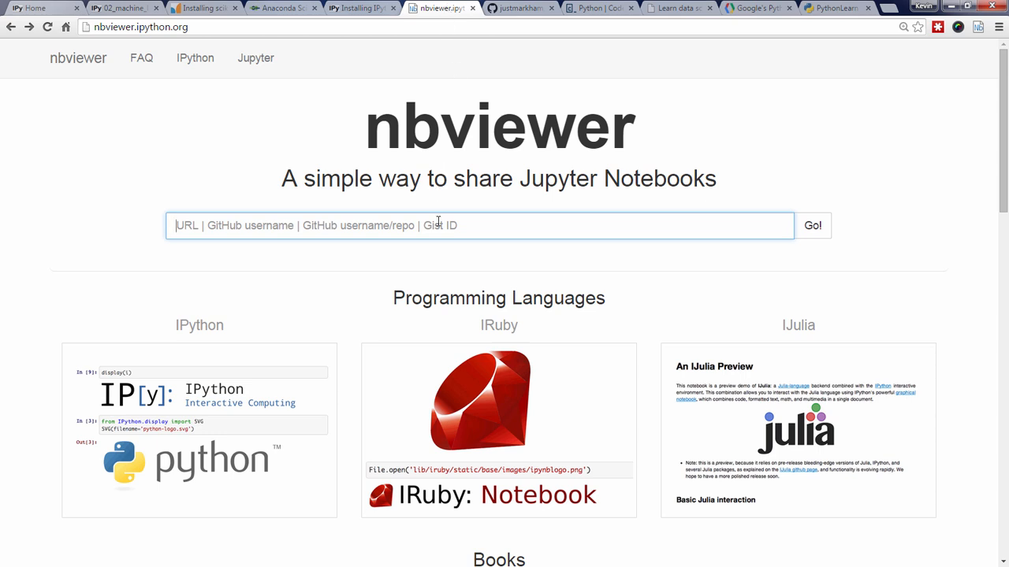
# Step: Render the justmarkham/scikit-learn-videos 01_machine_learning_intro.ipynb GitHub URL in nbviewer
pyautogui.write('https://github.com/justmarkham/scikit-learn-videos/blob/master/01_machine_learning_intro.ipynb')
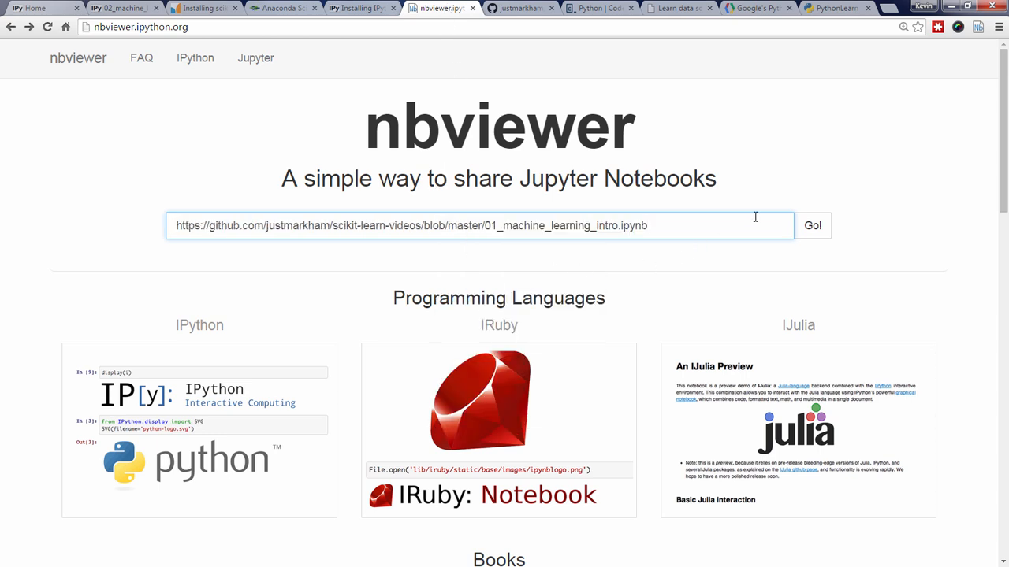
pyautogui.click(812, 226)
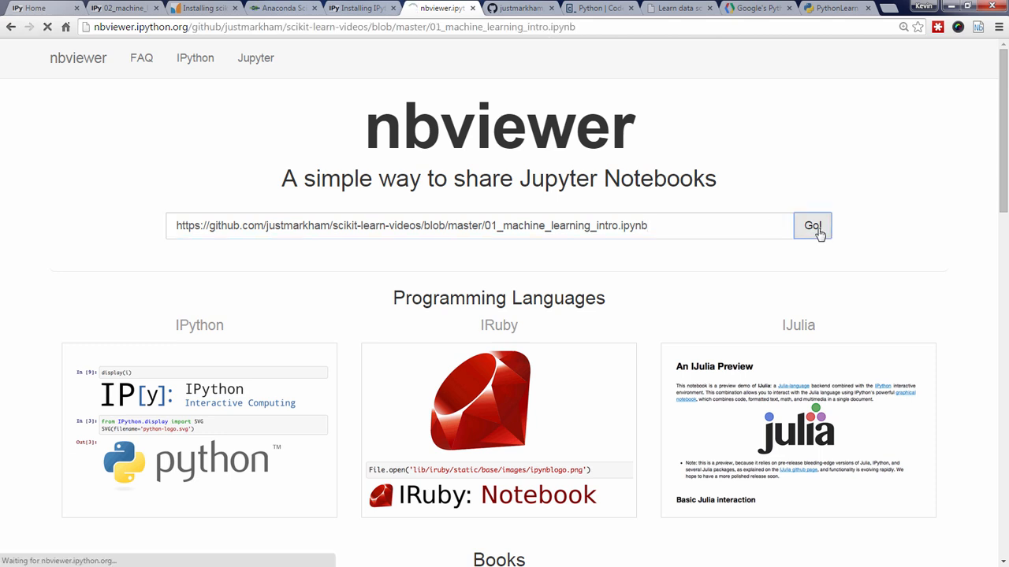
pyautogui.click(811, 226)
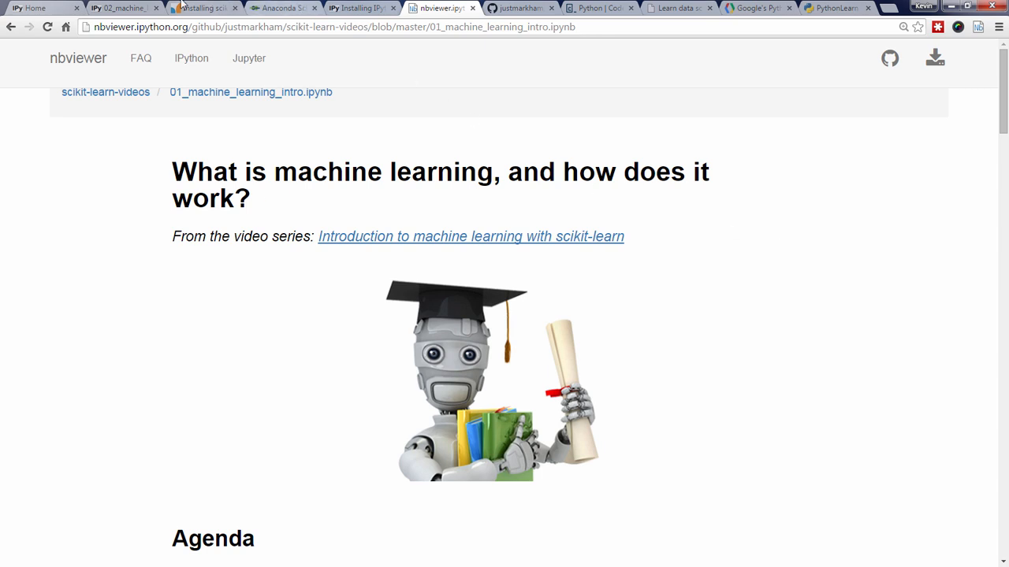
# Step: Return to 02_machine_learning_setup and hide its action toolbar from the View menu
pyautogui.click(119, 8)
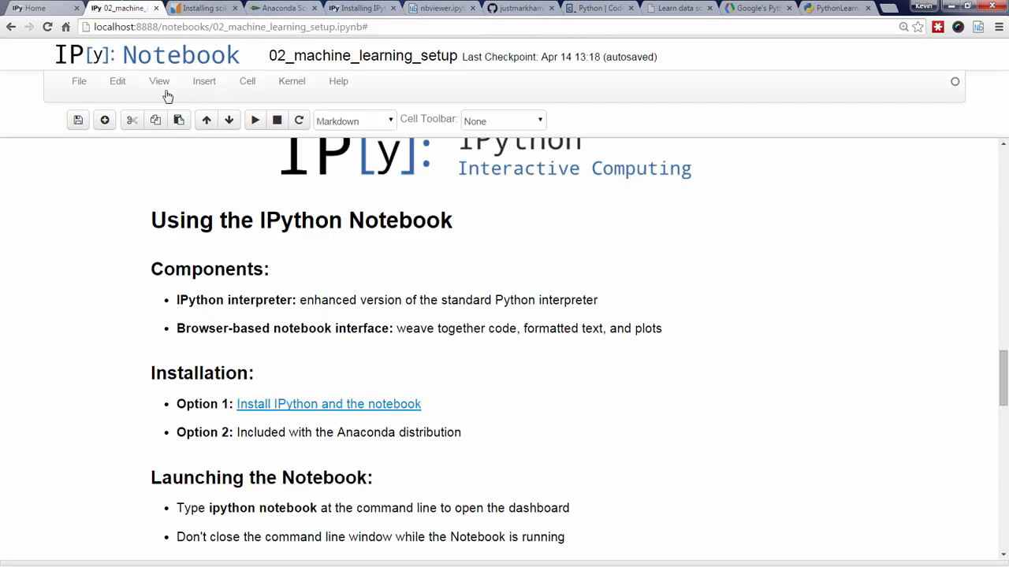
pyautogui.scroll(-3)
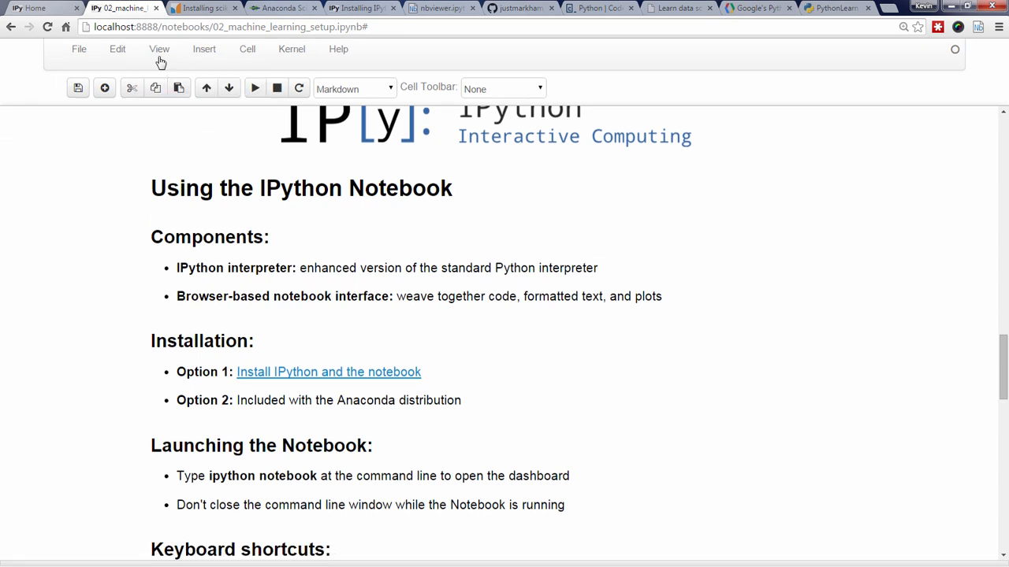
pyautogui.click(159, 49)
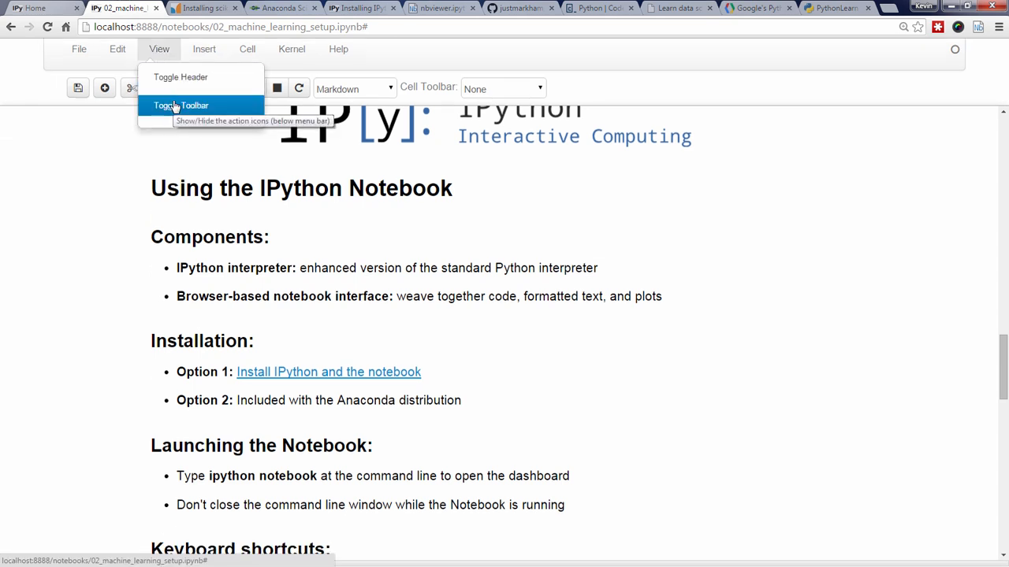
pyautogui.click(180, 104)
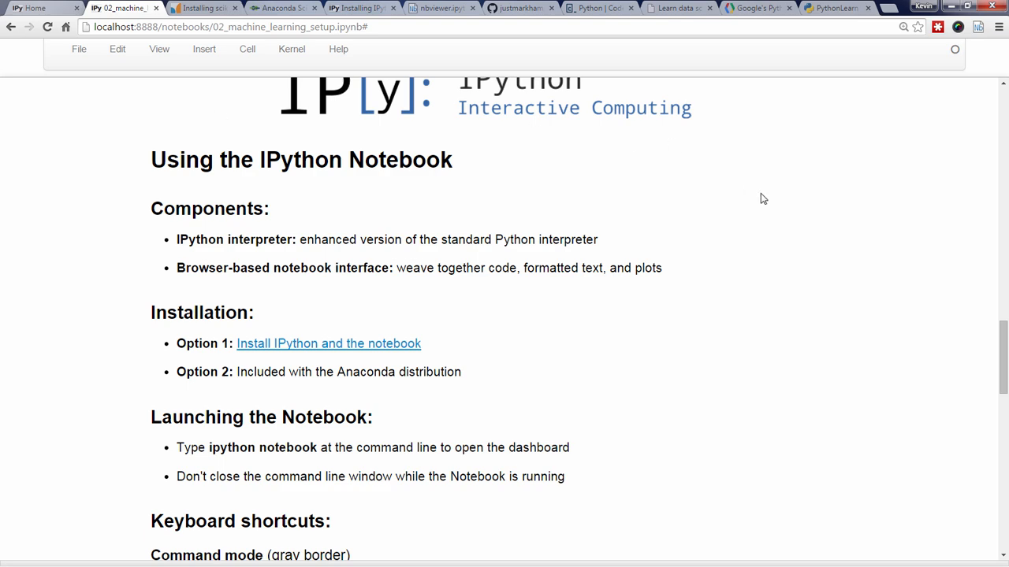
# Step: Scroll down through the lesson to the Resources for learning Python section
pyautogui.scroll(-3)
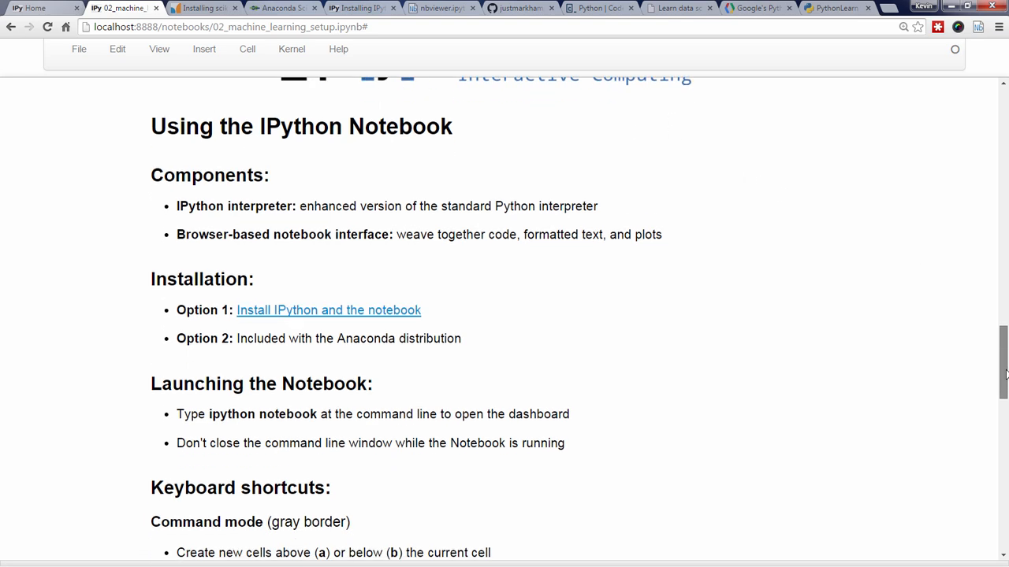
pyautogui.scroll(-3)
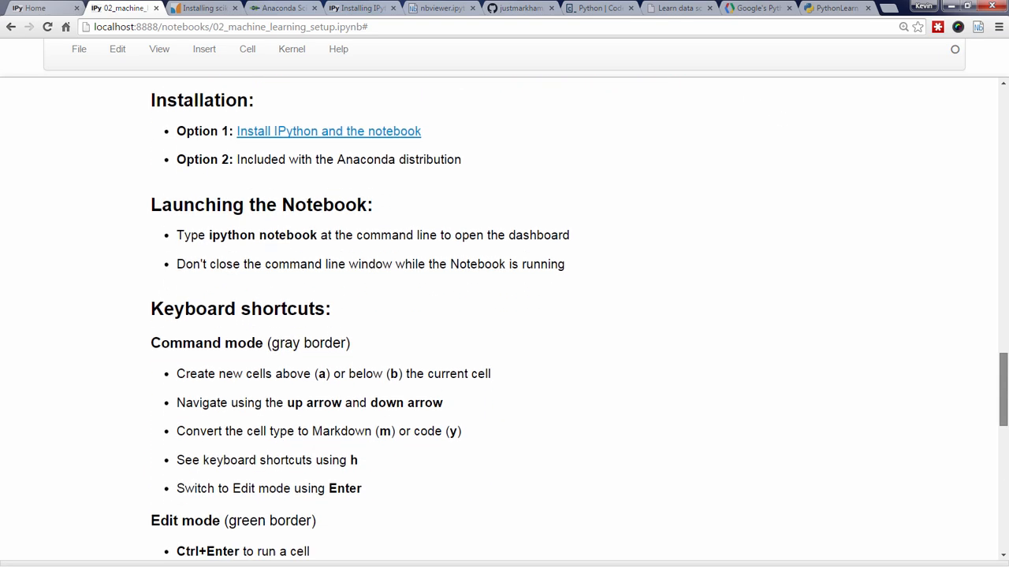
pyautogui.scroll(-3)
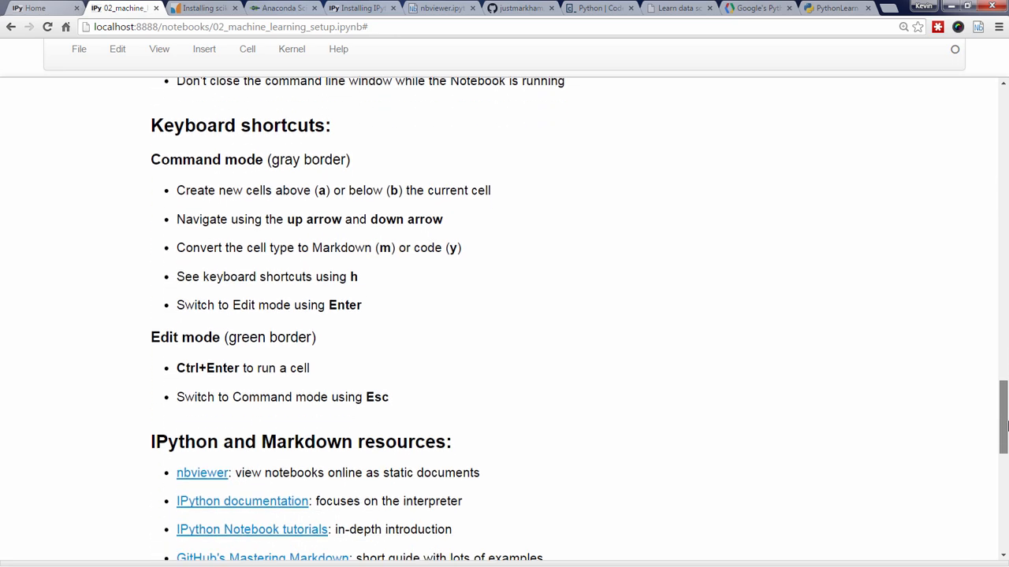
pyautogui.scroll(-3)
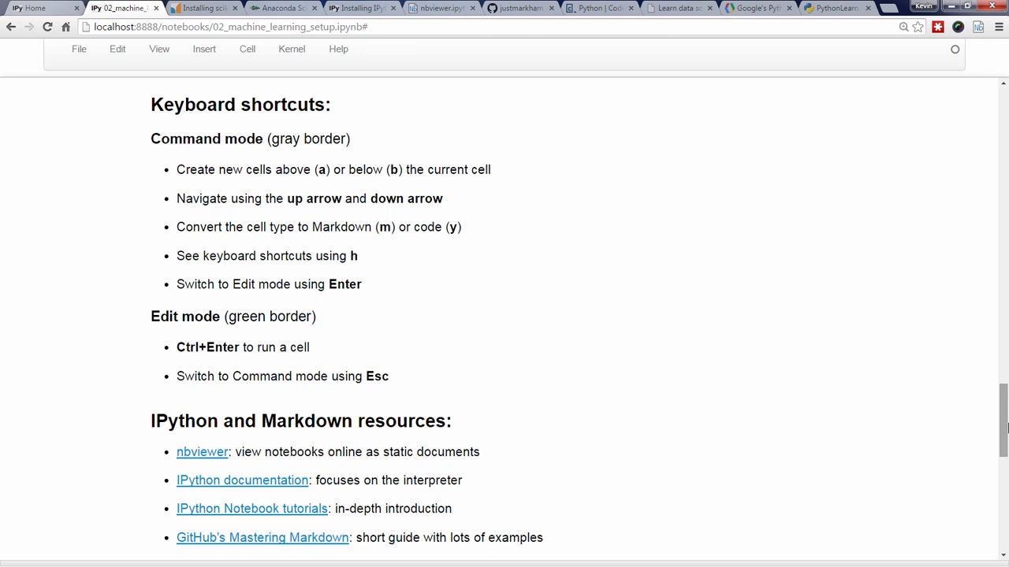
pyautogui.scroll(-3)
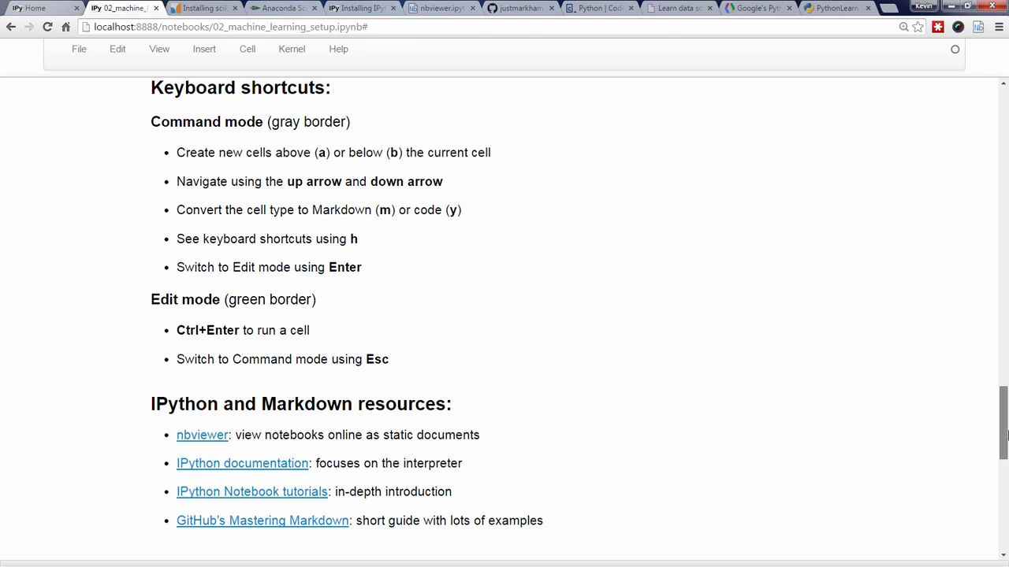
pyautogui.scroll(-3)
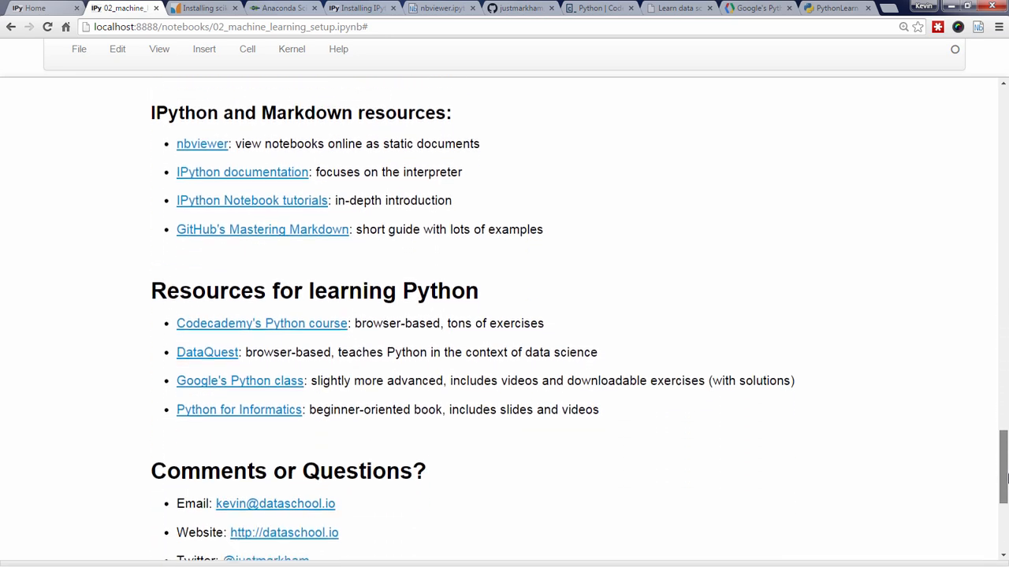
# Step: Scroll to the Resources for learning Python list to reach Codecademy's Python course link
pyautogui.scroll(-3)
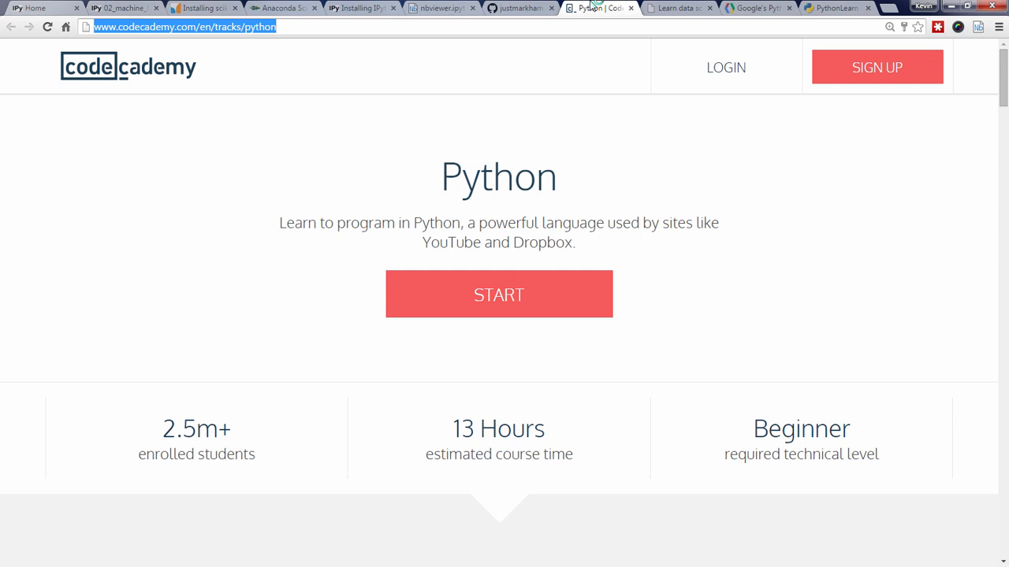
# Step: Switch to the DataQuest tab showing its Python missions list
pyautogui.click(674, 8)
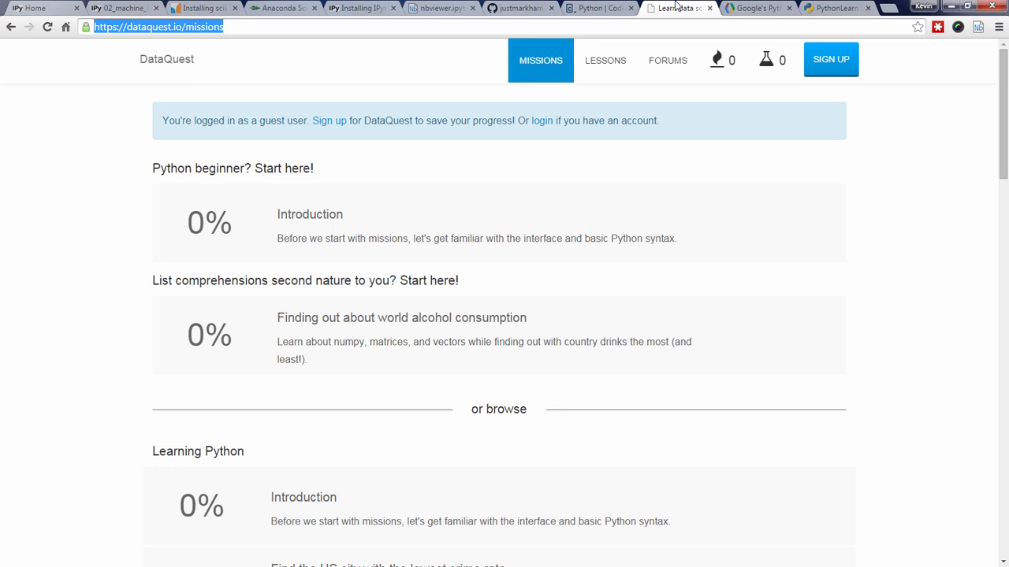
pyautogui.moveTo(738, 7)
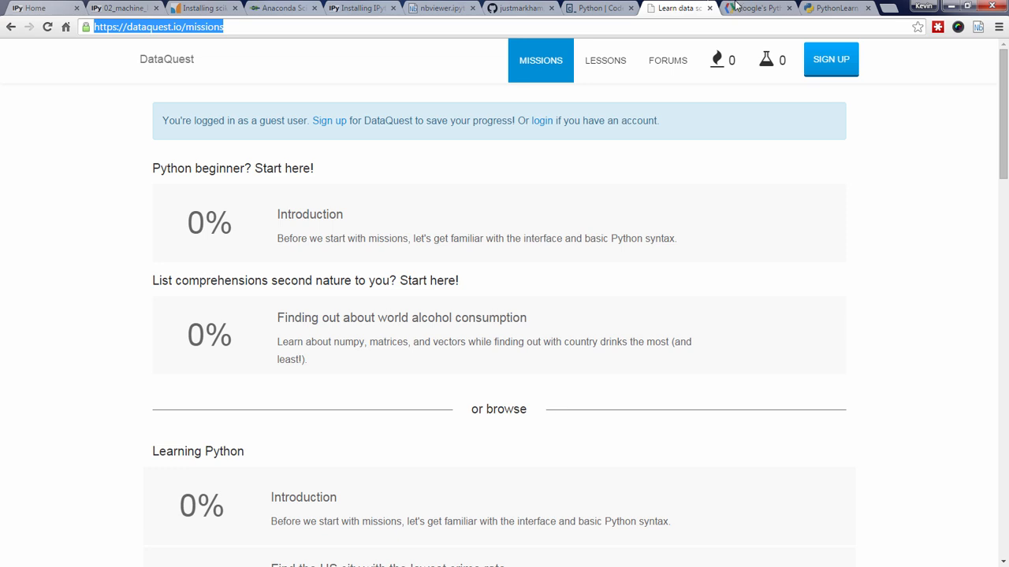
# Step: View Google's Python Class tab, then the PythonLearn Python for Informatics tab
pyautogui.click(756, 7)
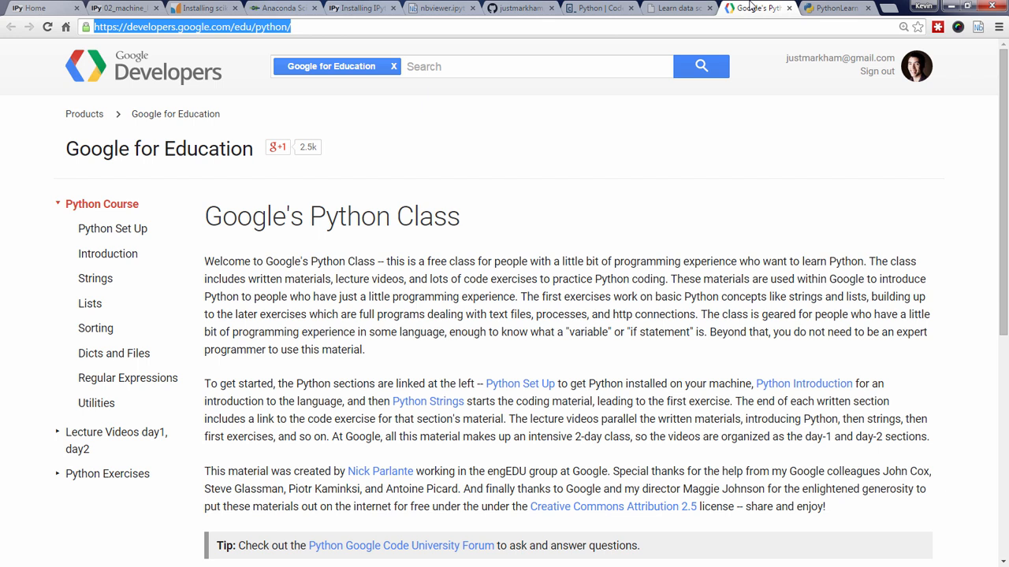
pyautogui.click(835, 8)
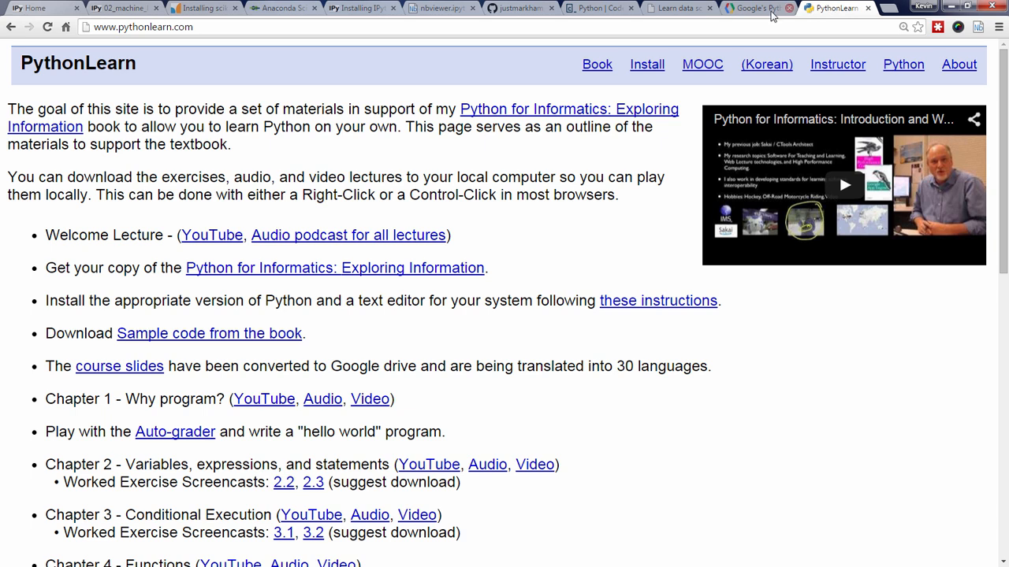
pyautogui.moveTo(596, 63)
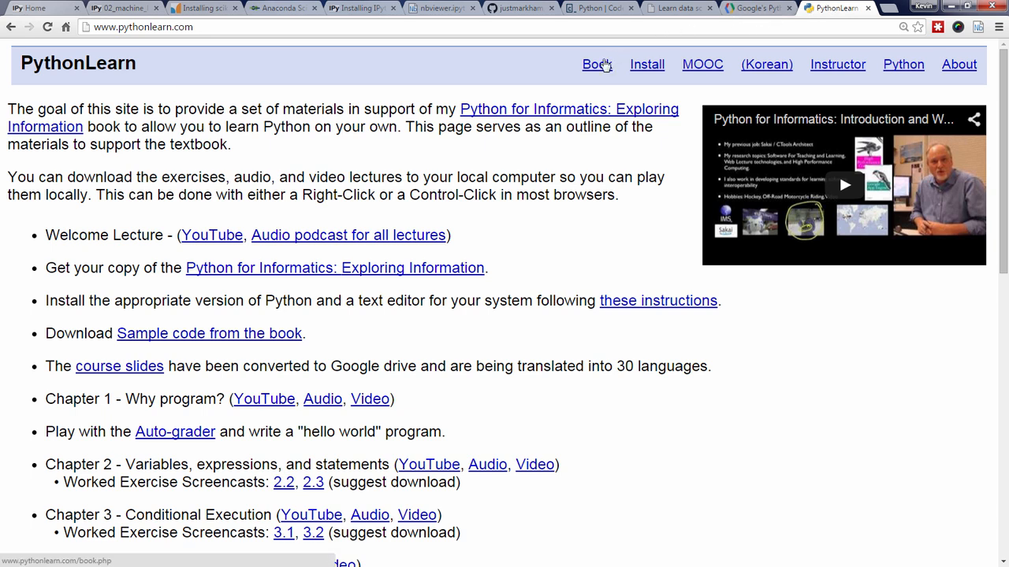
pyautogui.moveTo(438, 158)
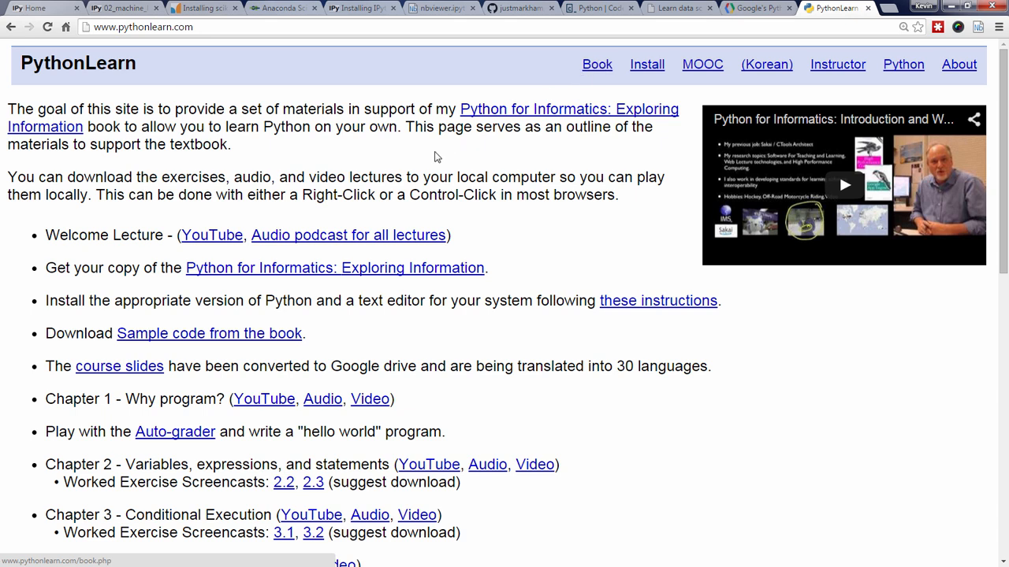
pyautogui.moveTo(120, 365)
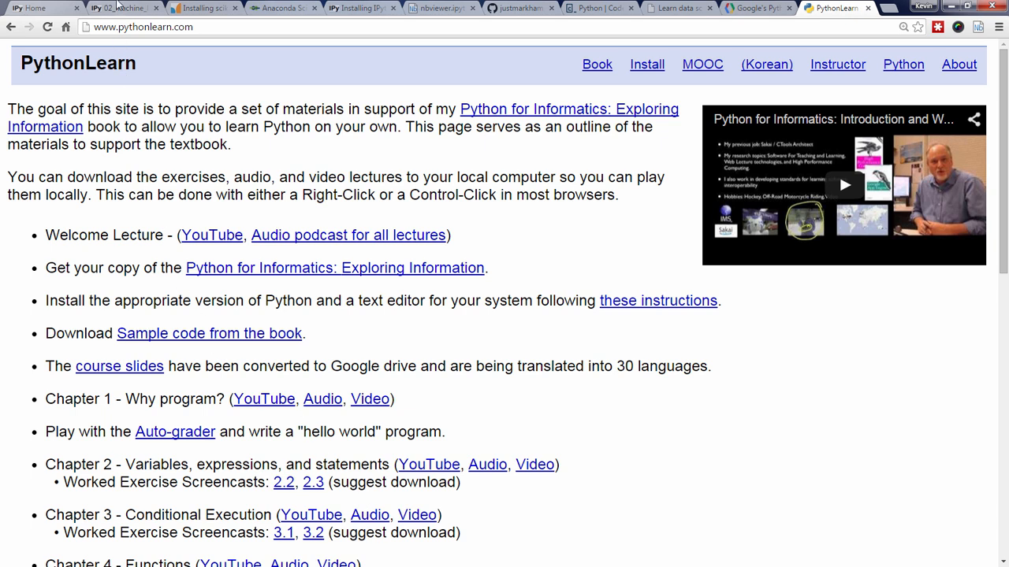
# Step: Go back to the 02_machine_learning_setup notebook tab after viewing PythonLearn
pyautogui.click(123, 9)
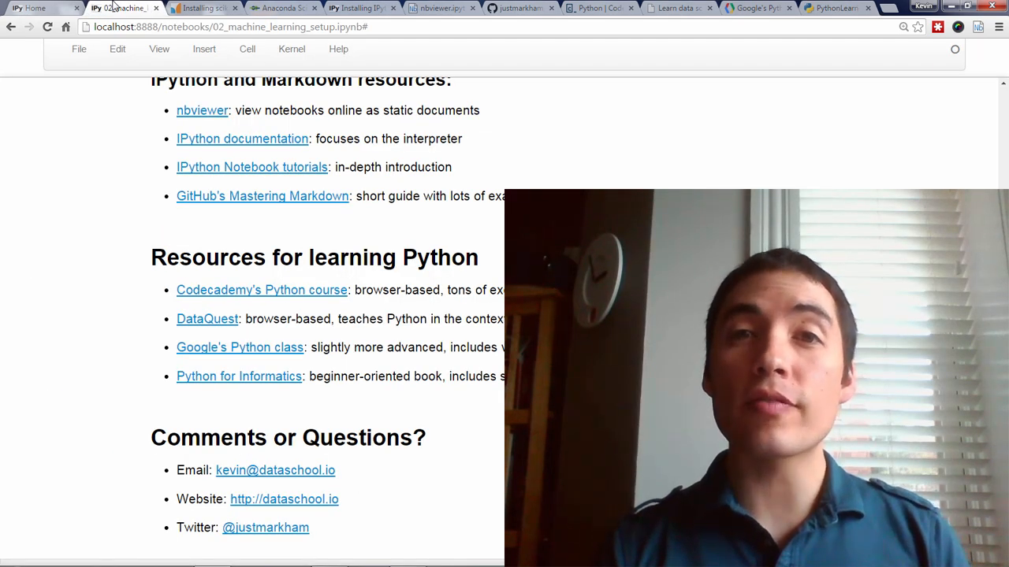